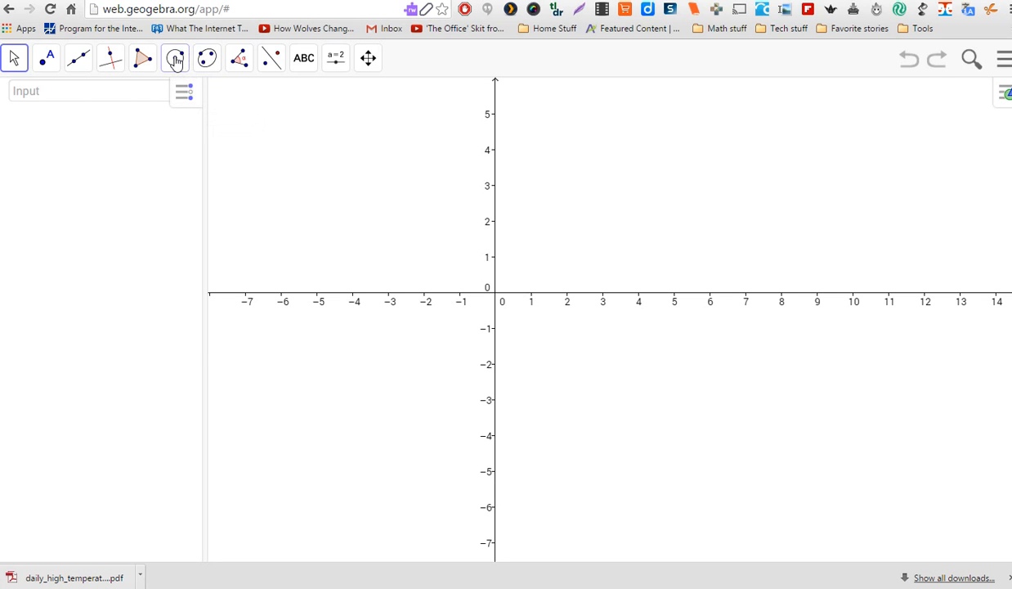
- Draw circle c of radius 3.5 centred at A (4.86, 4.28), then place centre B at (−3.24, −3.6)
{"action": "left_click", "coordinate": [175, 58]}
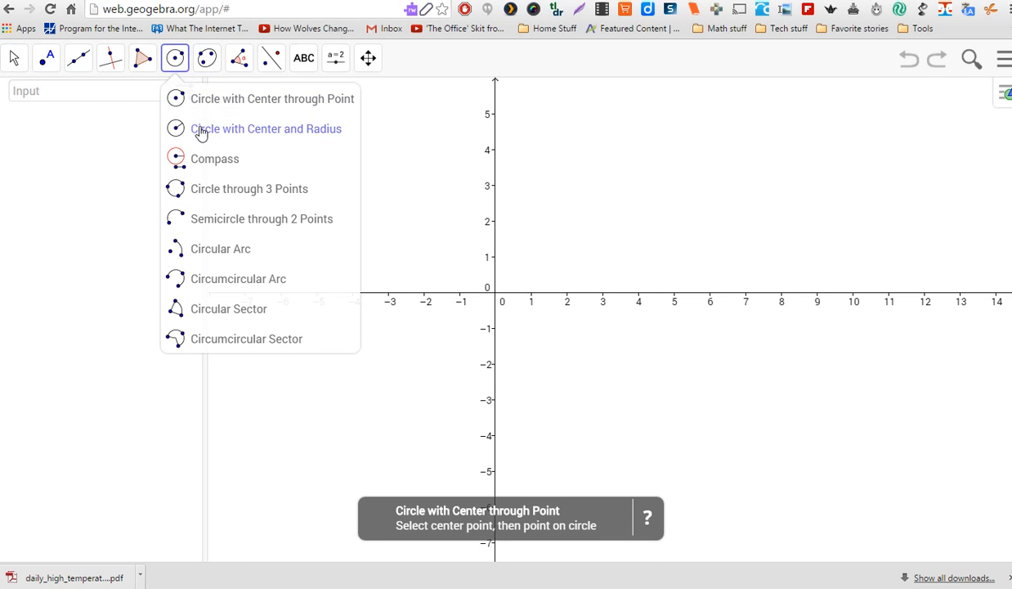
{"action": "left_click", "coordinate": [265, 128]}
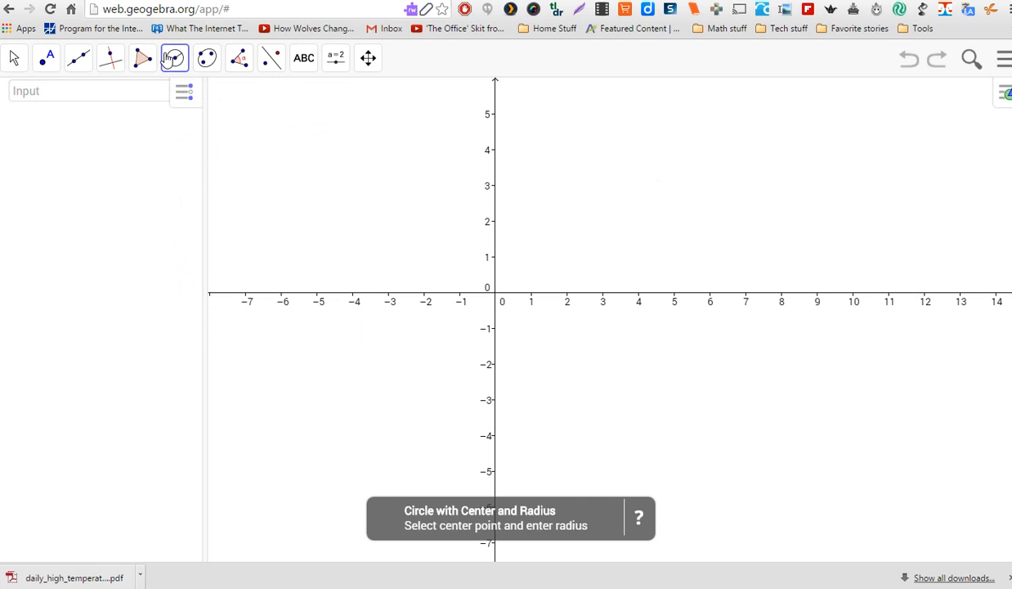
{"action": "left_click", "coordinate": [175, 57]}
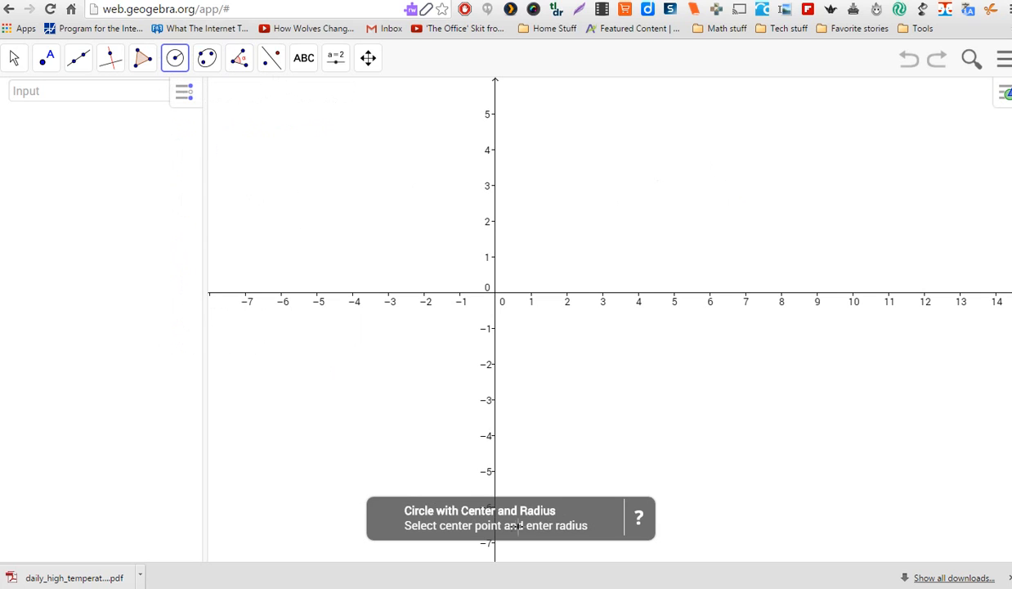
{"action": "mouse_move", "coordinate": [583, 538]}
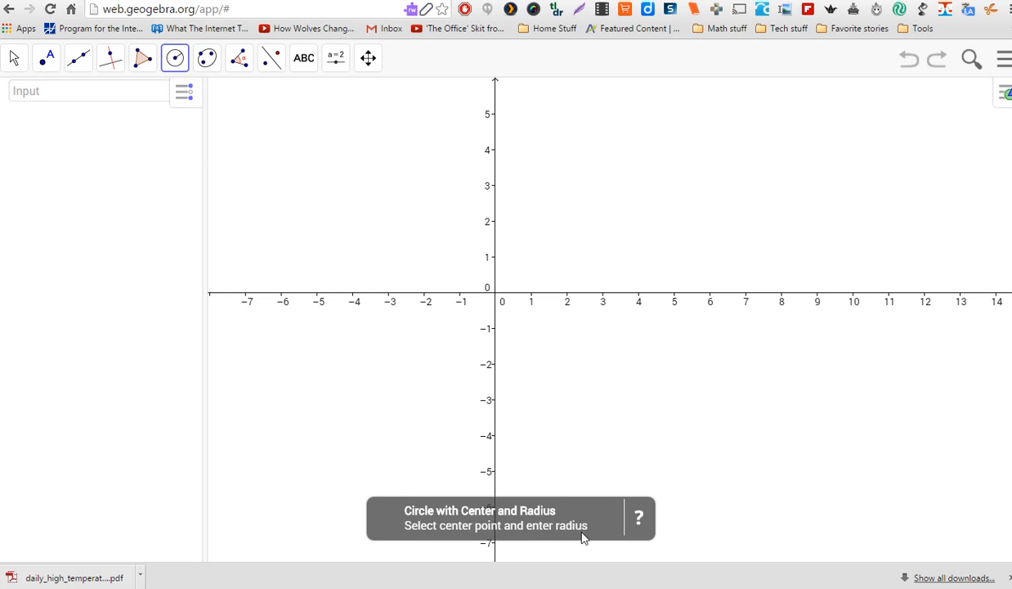
{"action": "left_click", "coordinate": [669, 137]}
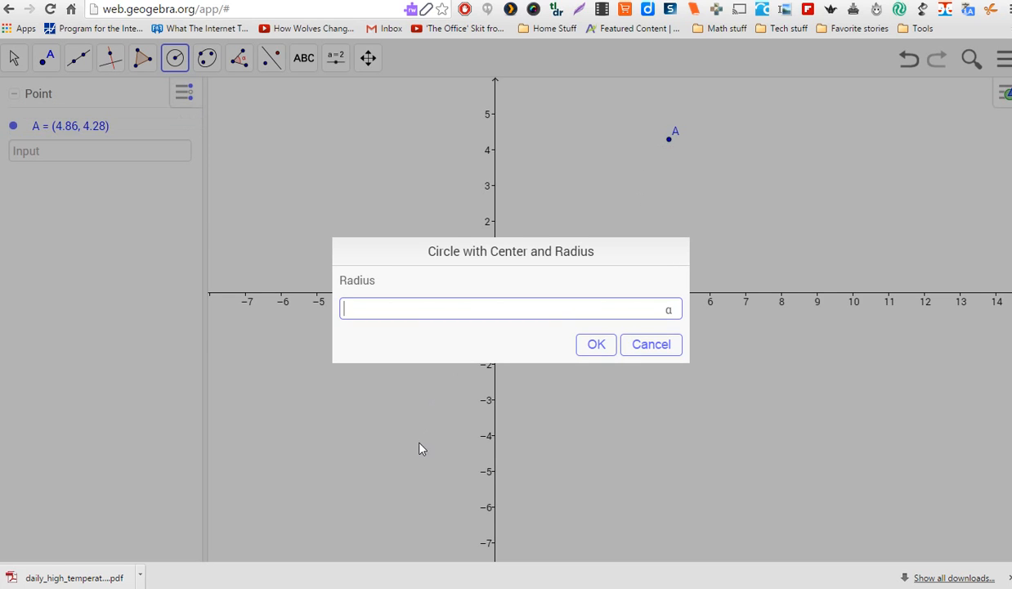
{"action": "mouse_move", "coordinate": [454, 440]}
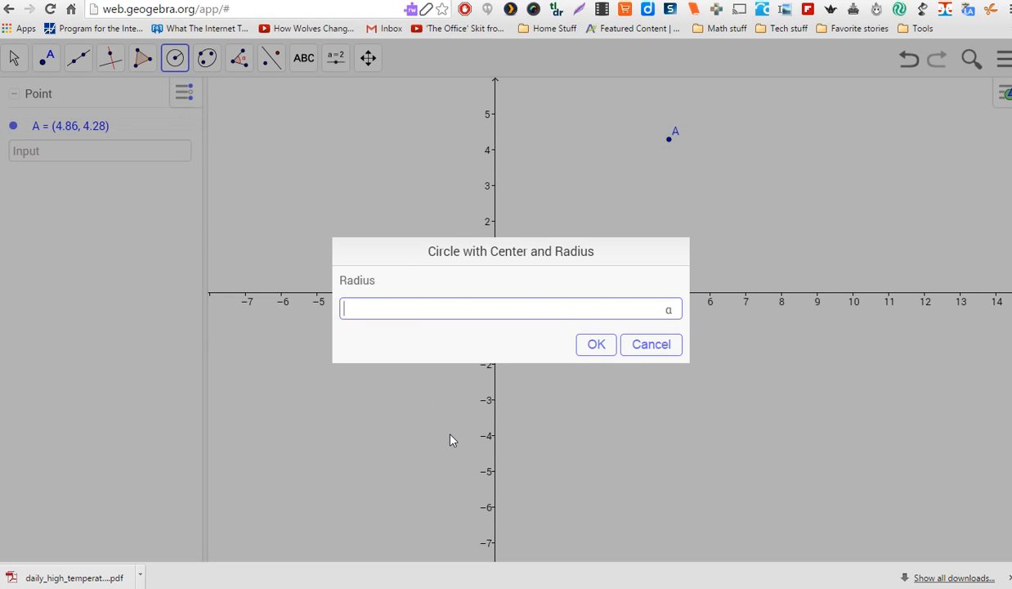
{"action": "type", "text": "3.5"}
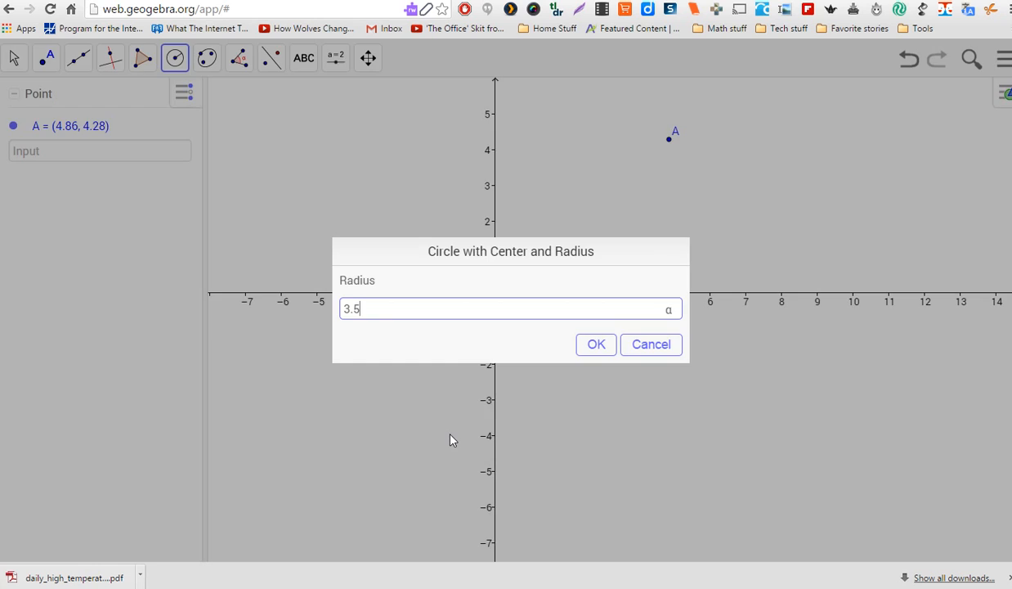
{"action": "left_click", "coordinate": [596, 343]}
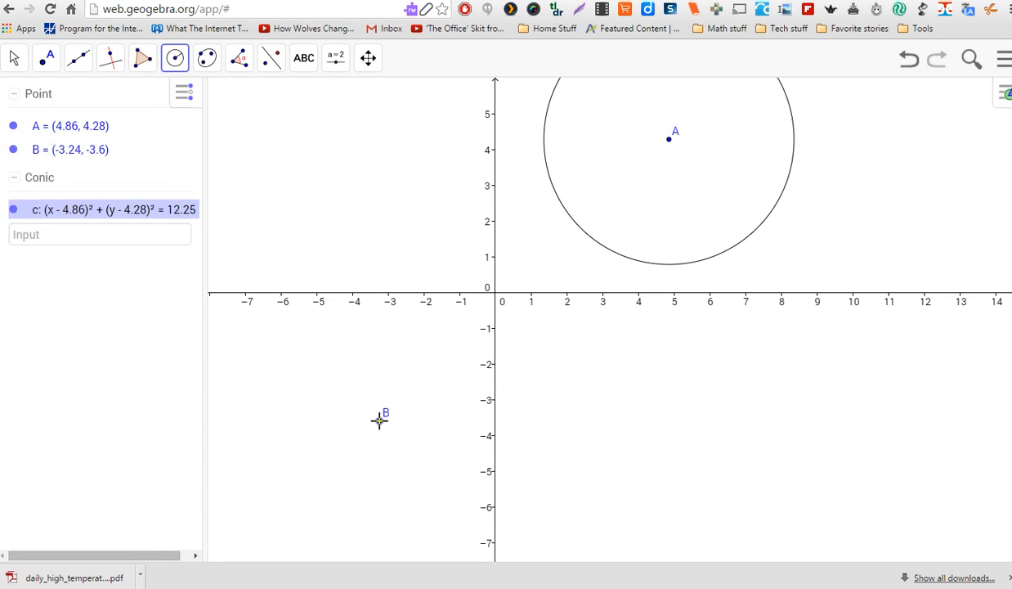
{"action": "left_click", "coordinate": [378, 419]}
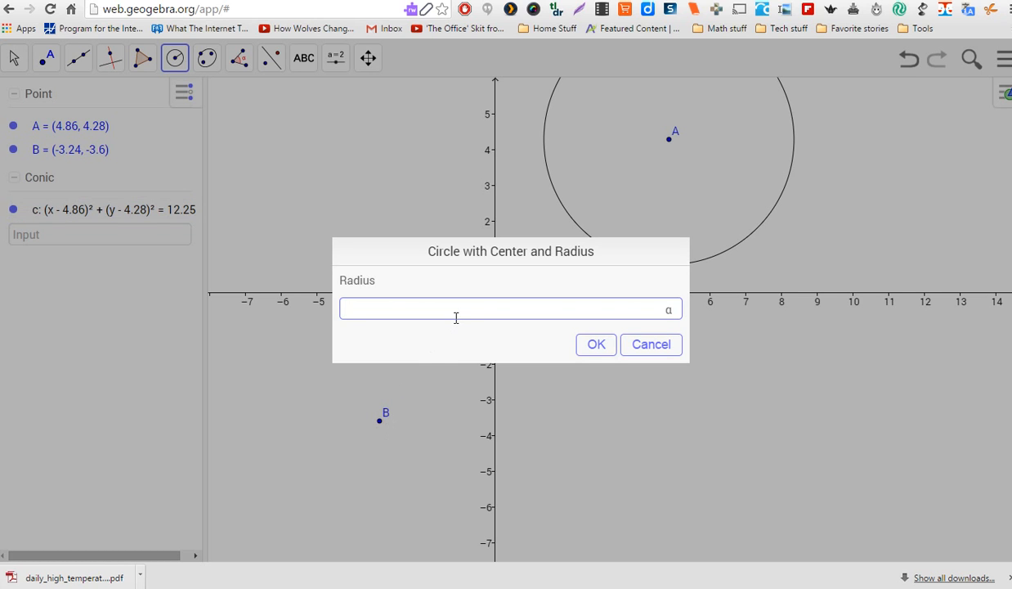
- Finish circle d of radius 1.5 around B and construct vector u = (−8.1, −7.88) from A to B
{"action": "left_click", "coordinate": [596, 343]}
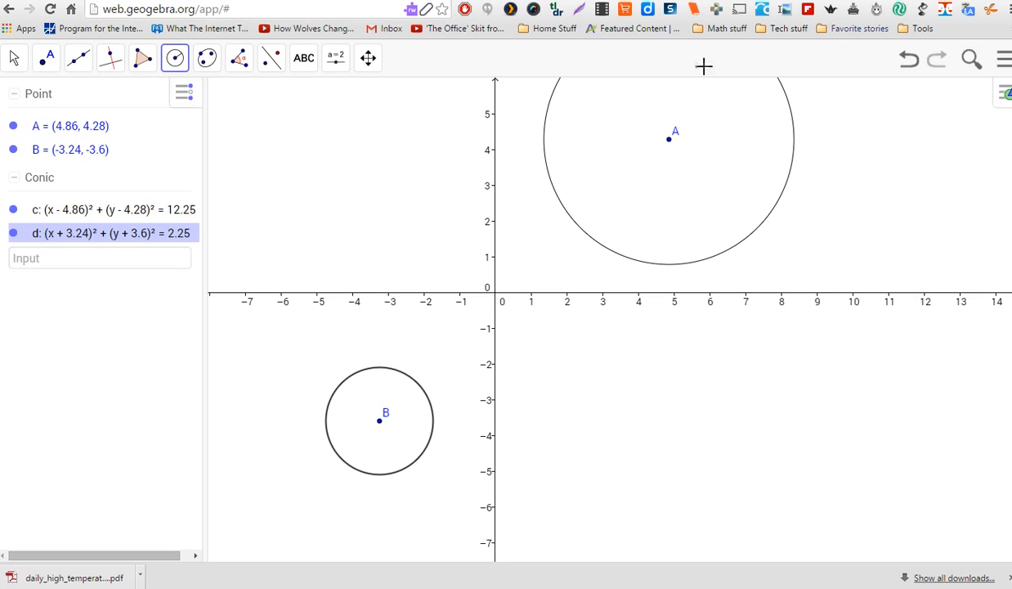
{"action": "mouse_move", "coordinate": [762, 356]}
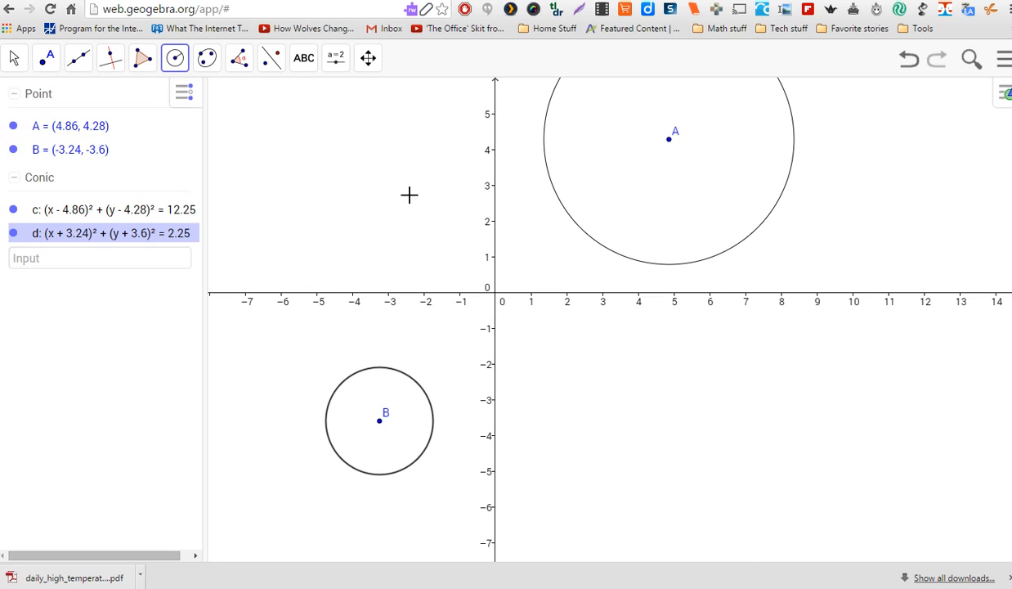
{"action": "mouse_move", "coordinate": [704, 127]}
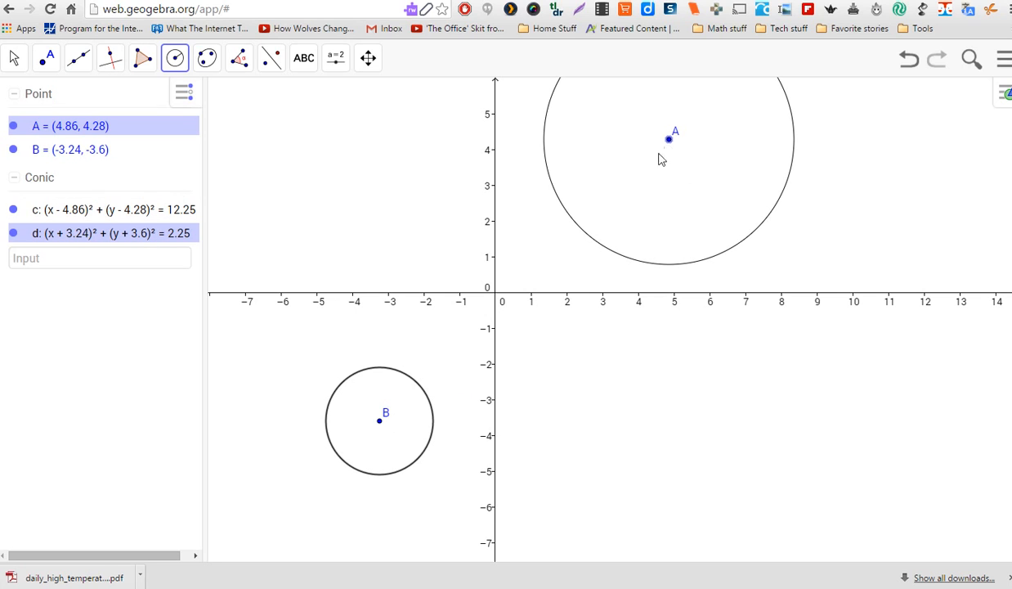
{"action": "left_click", "coordinate": [367, 57]}
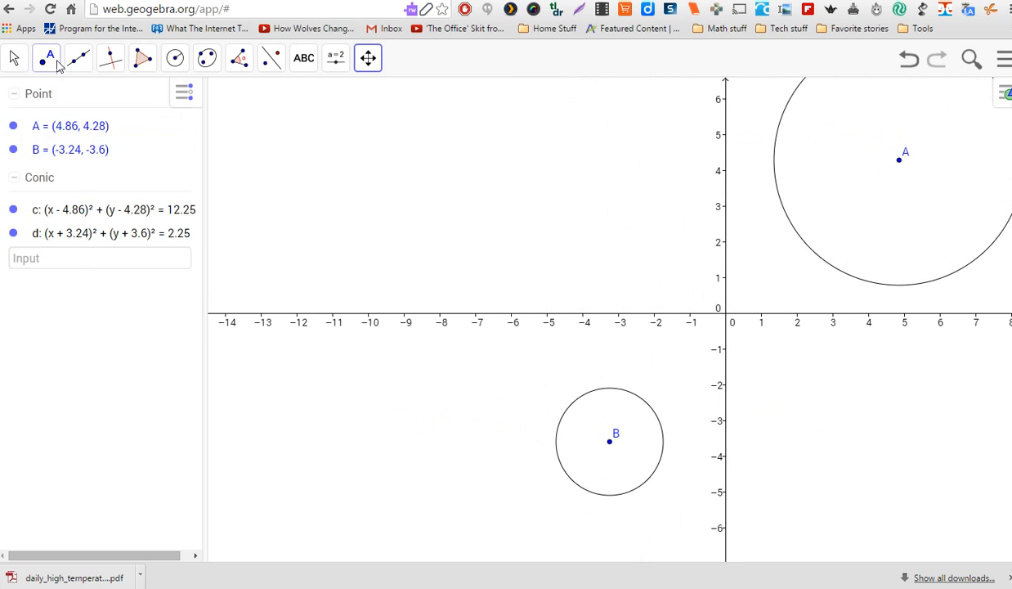
{"action": "left_click", "coordinate": [78, 58]}
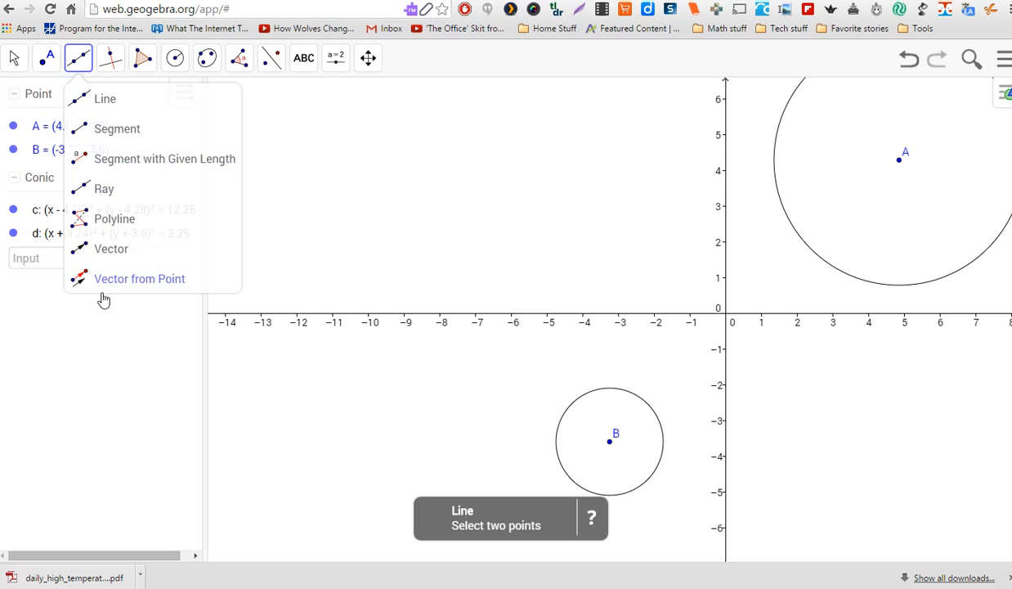
{"action": "mouse_move", "coordinate": [110, 286]}
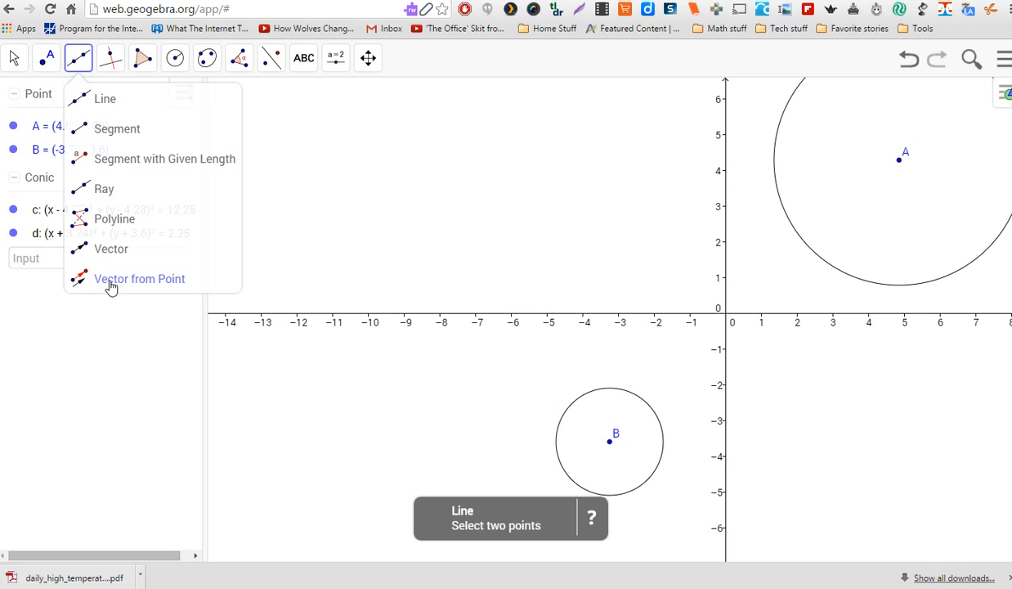
{"action": "left_click", "coordinate": [139, 277]}
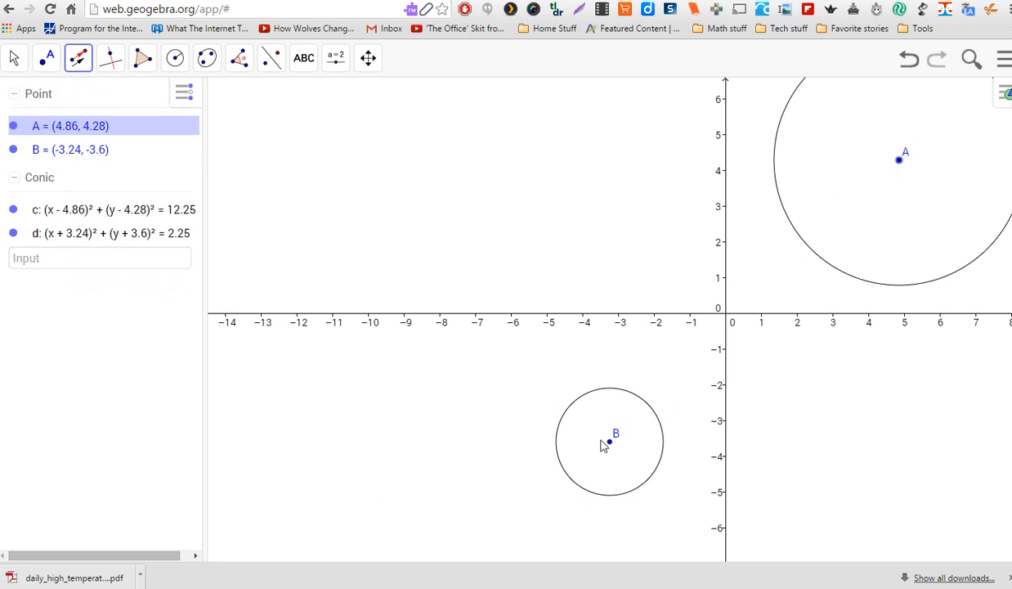
{"action": "mouse_move", "coordinate": [491, 482]}
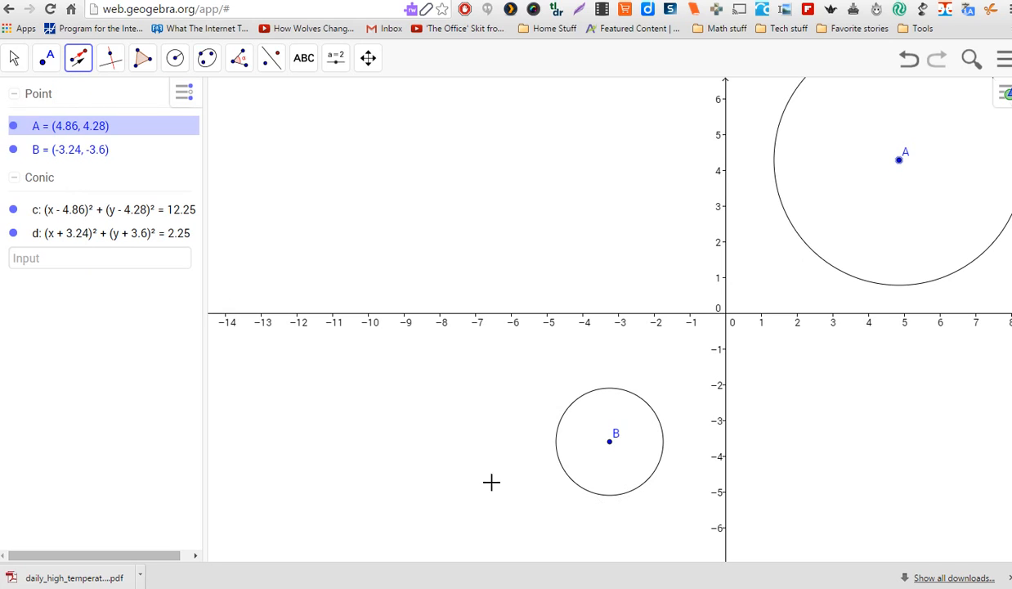
{"action": "mouse_move", "coordinate": [74, 153]}
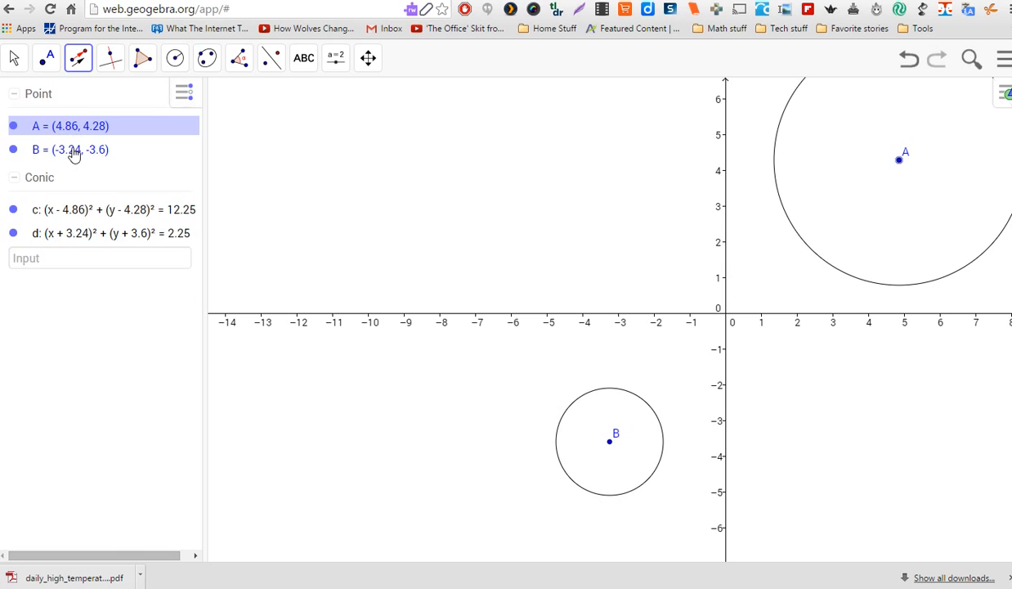
{"action": "left_click", "coordinate": [79, 57]}
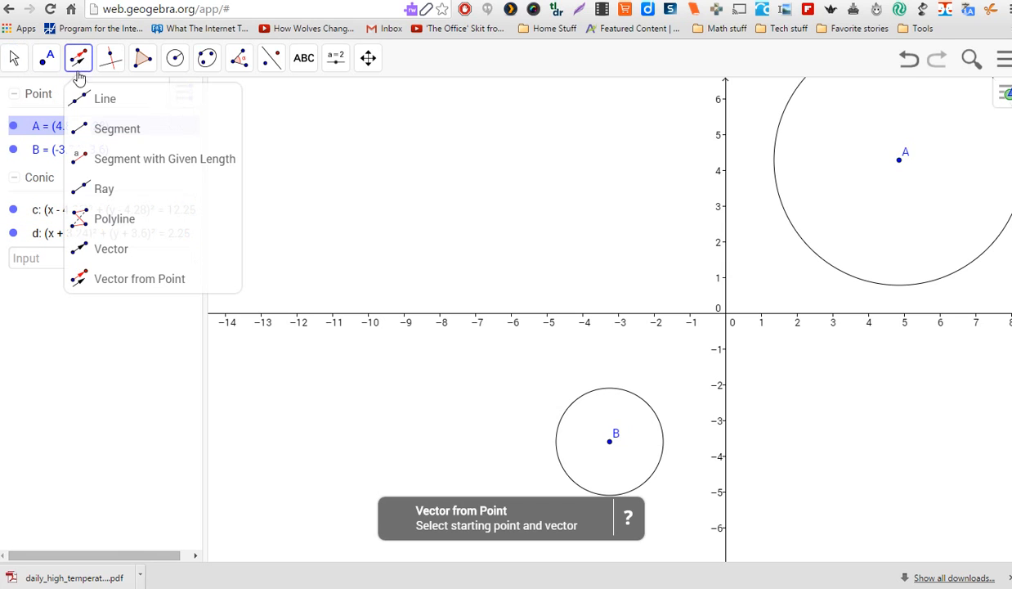
{"action": "left_click", "coordinate": [139, 278]}
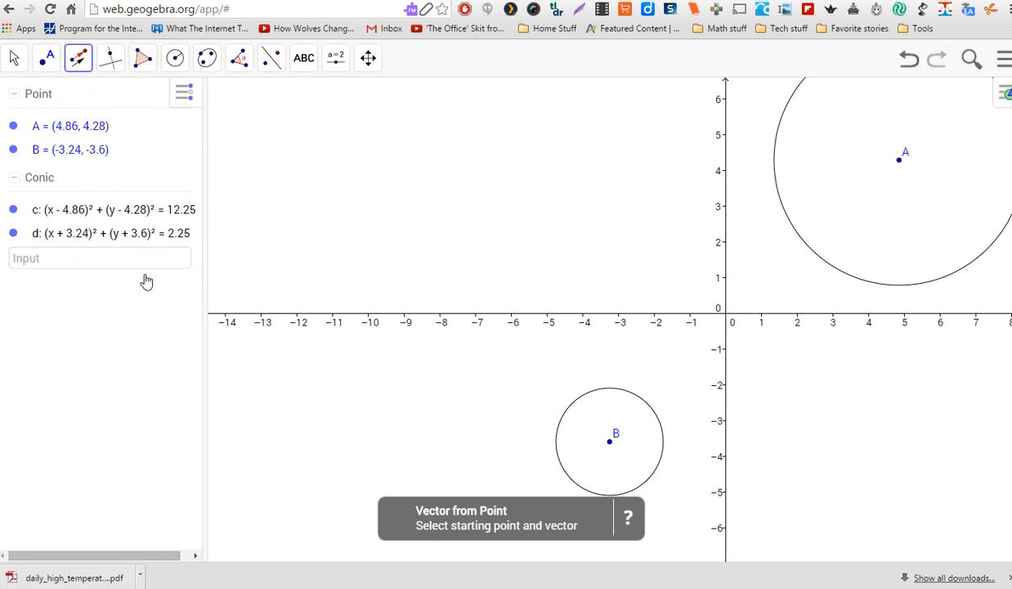
{"action": "left_click", "coordinate": [70, 125]}
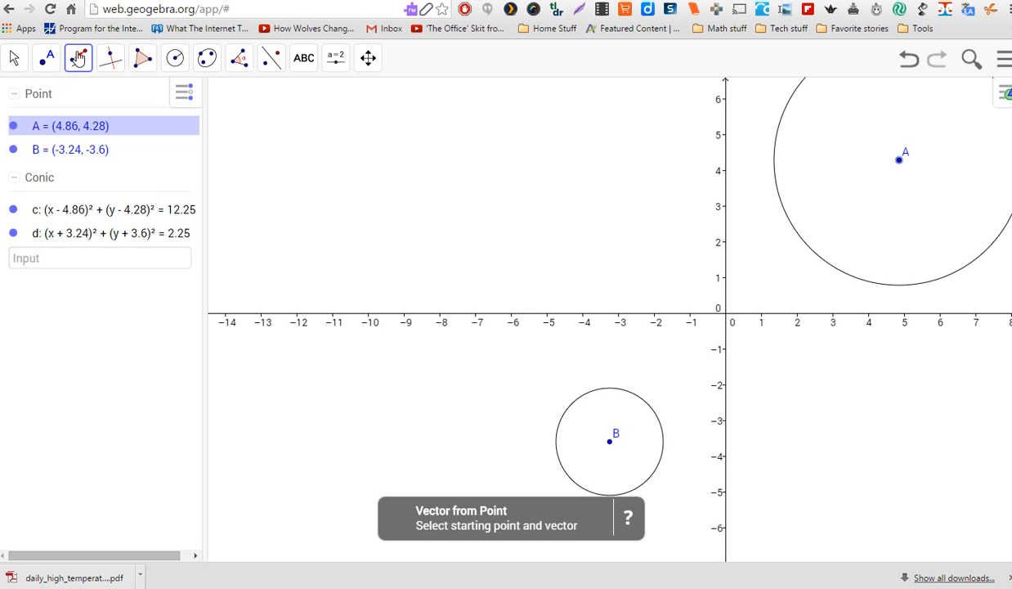
{"action": "left_click", "coordinate": [78, 57]}
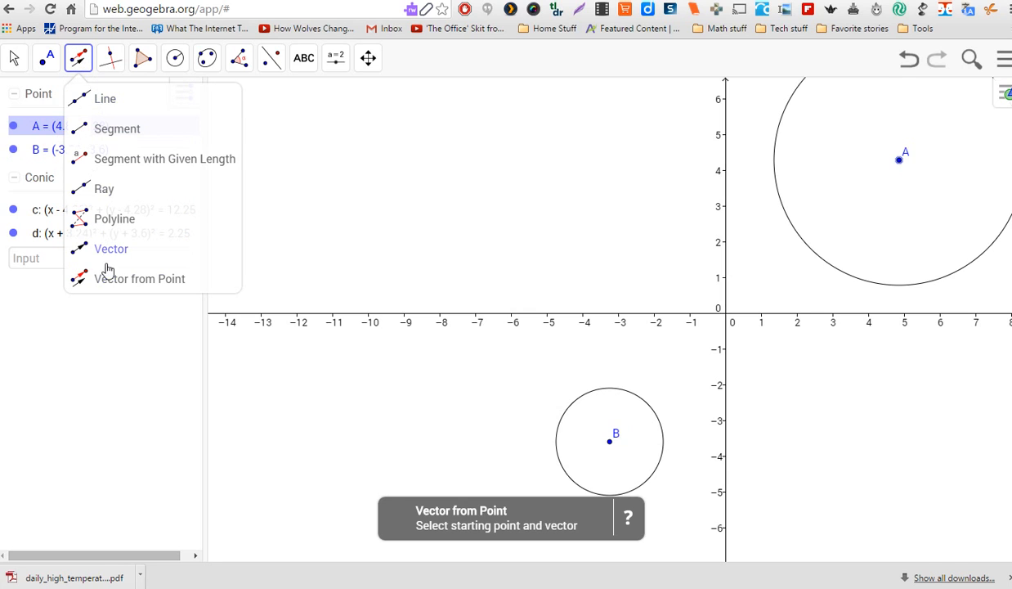
{"action": "left_click", "coordinate": [111, 248]}
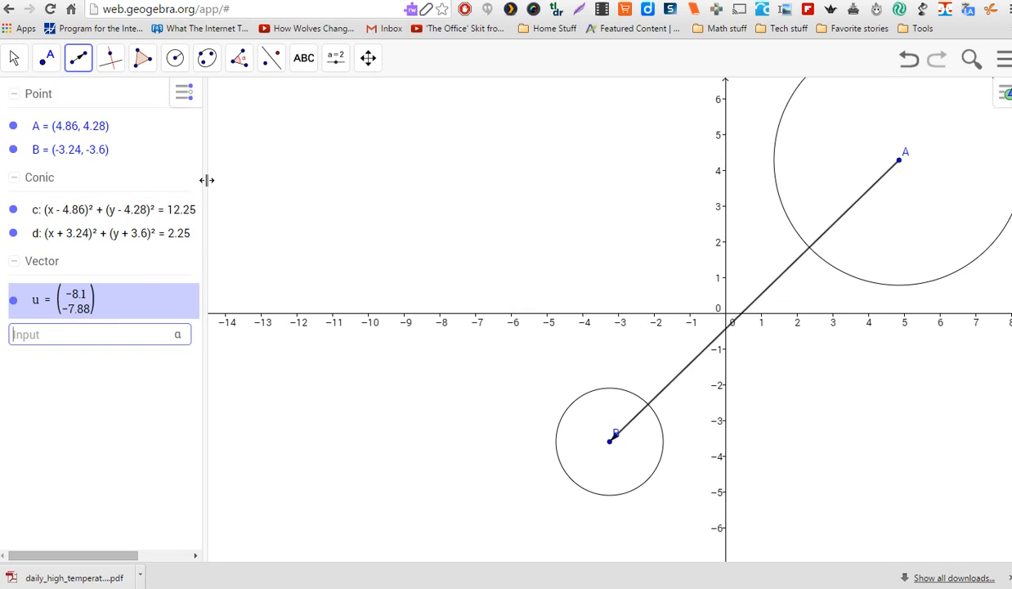
- Enter vector v = ((−3.24 − 4.86), (−3.6 − 4.28)) by hand, matching u
{"action": "type", "text": "v=("}
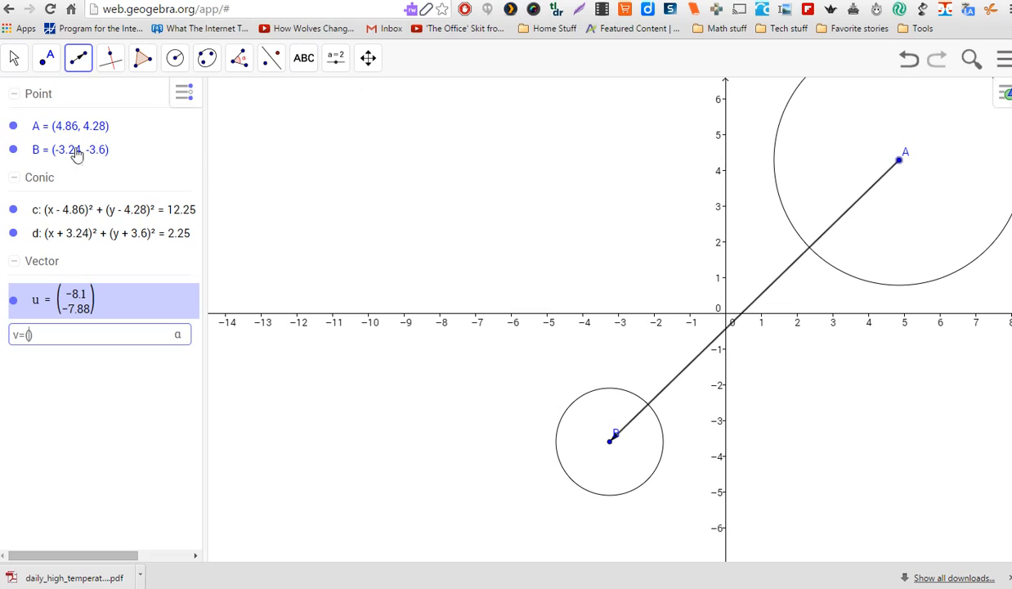
{"action": "left_click", "coordinate": [70, 149]}
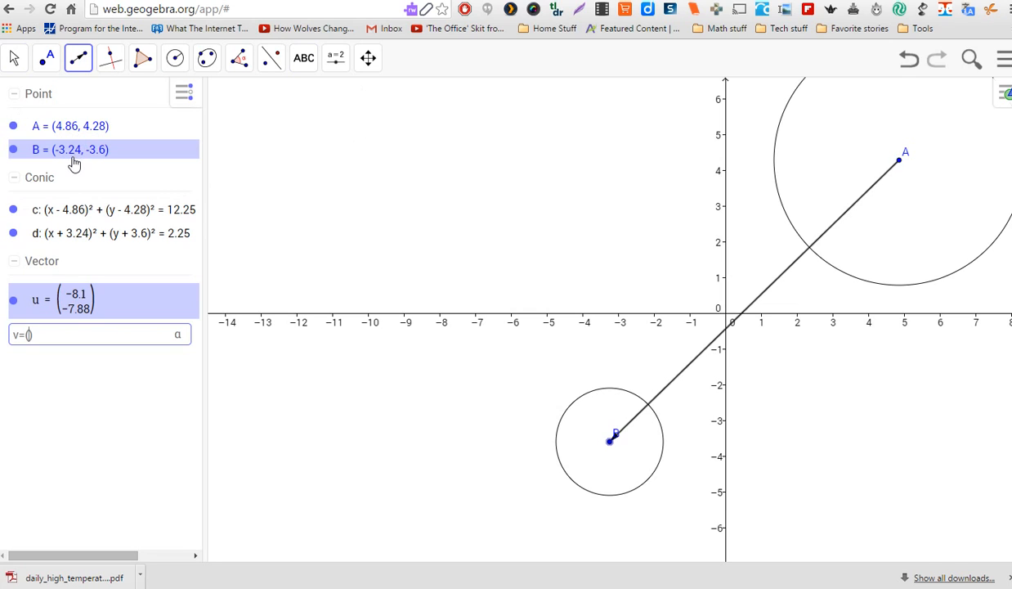
{"action": "type", "text": "()"}
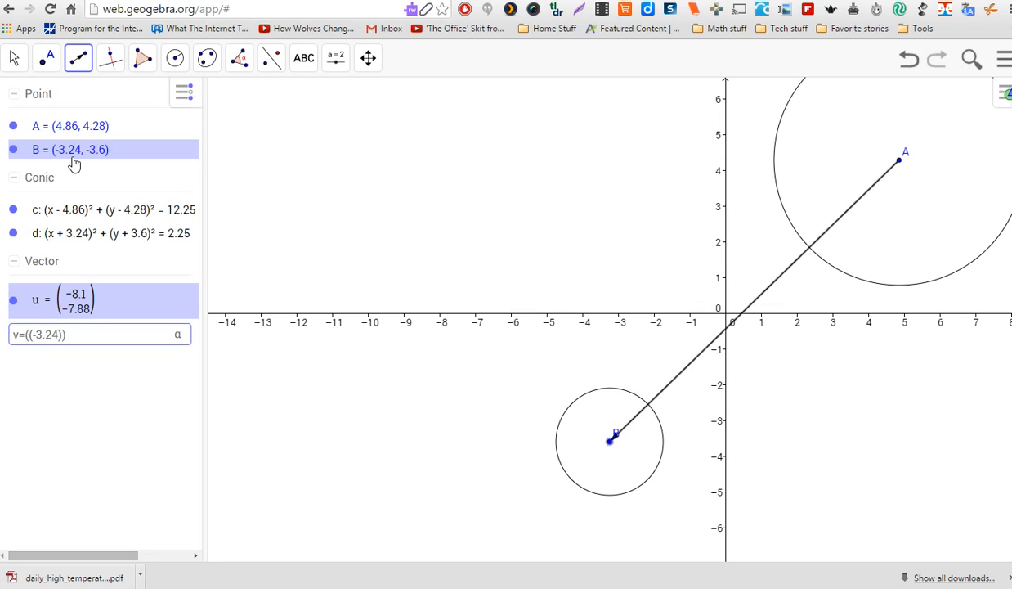
{"action": "type", "text": "-4.86),("}
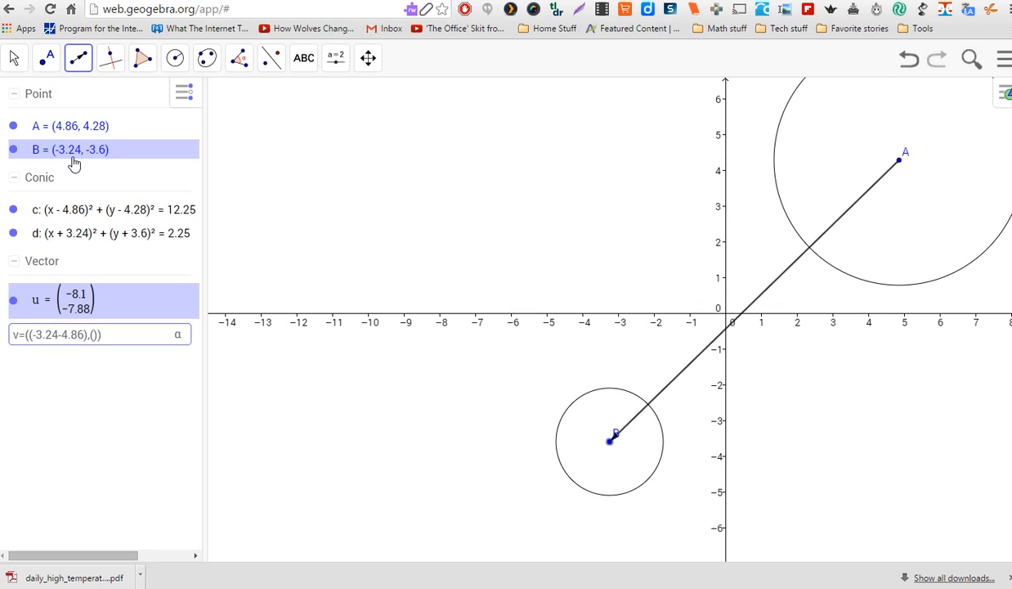
{"action": "type", "text": "-3.6-4.28"}
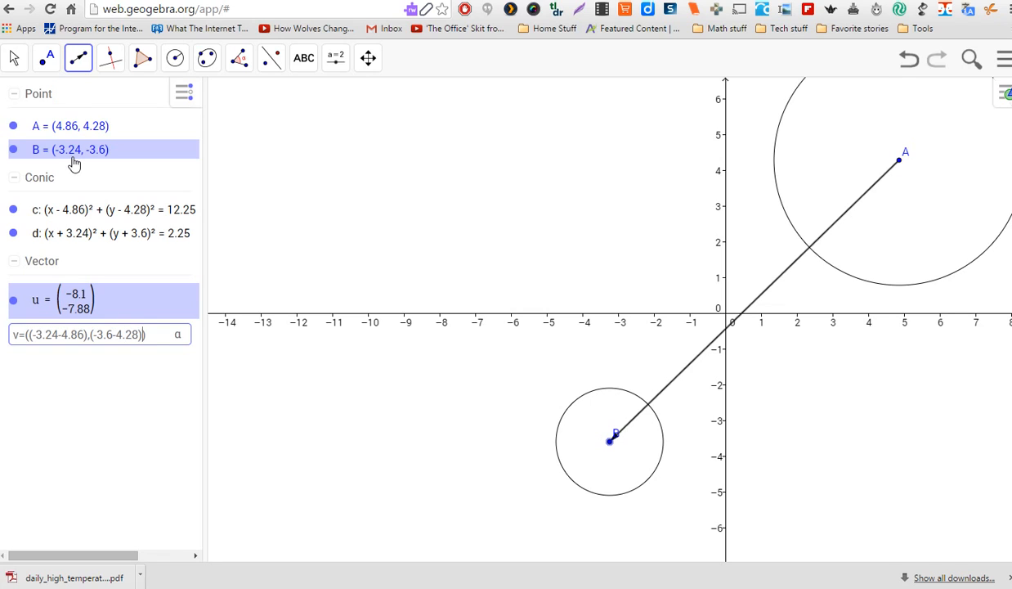
{"action": "key", "text": "Return"}
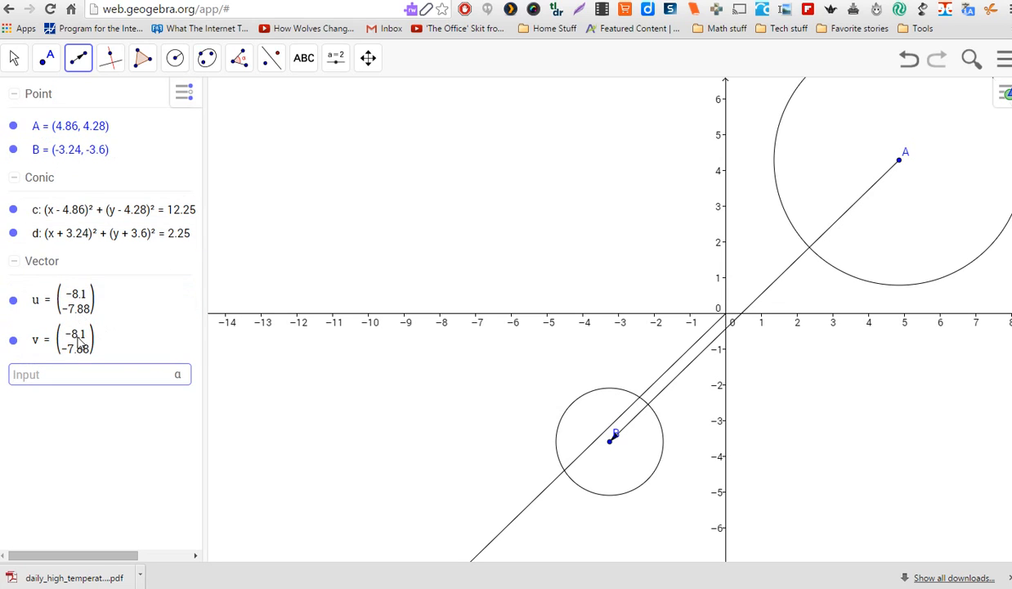
{"action": "mouse_move", "coordinate": [627, 444]}
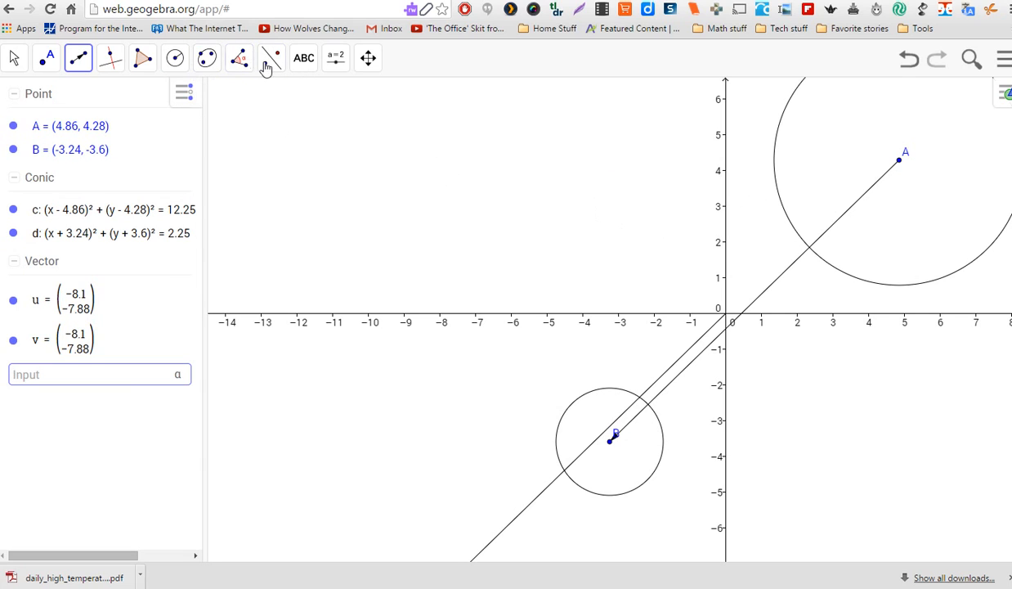
- Translate circle c by vector u, giving c′: (x + 3.24)² + (y + 3.6)² = 12.25 centred on B
{"action": "left_click", "coordinate": [271, 57]}
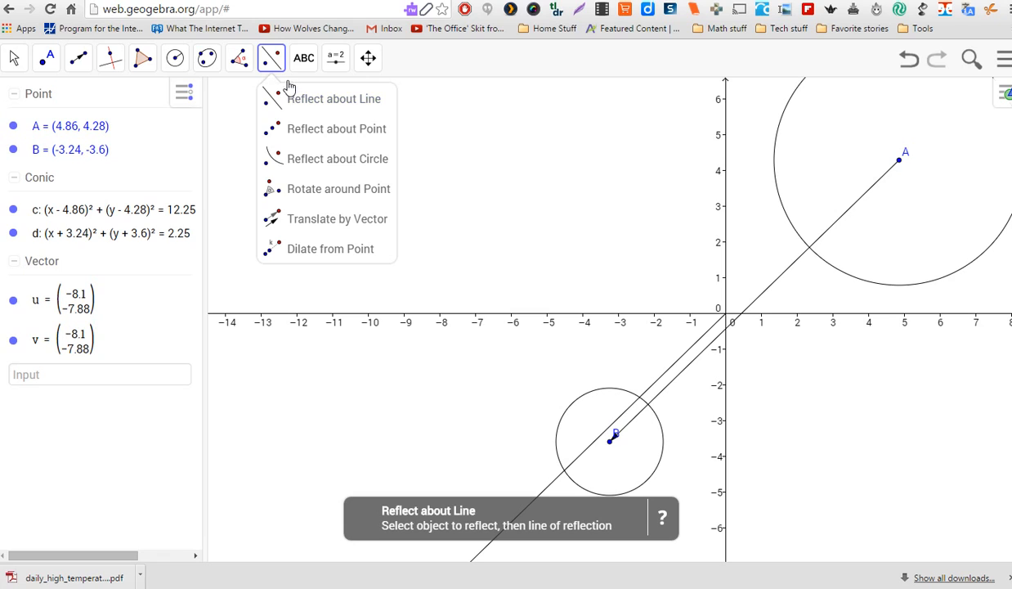
{"action": "left_click", "coordinate": [337, 218]}
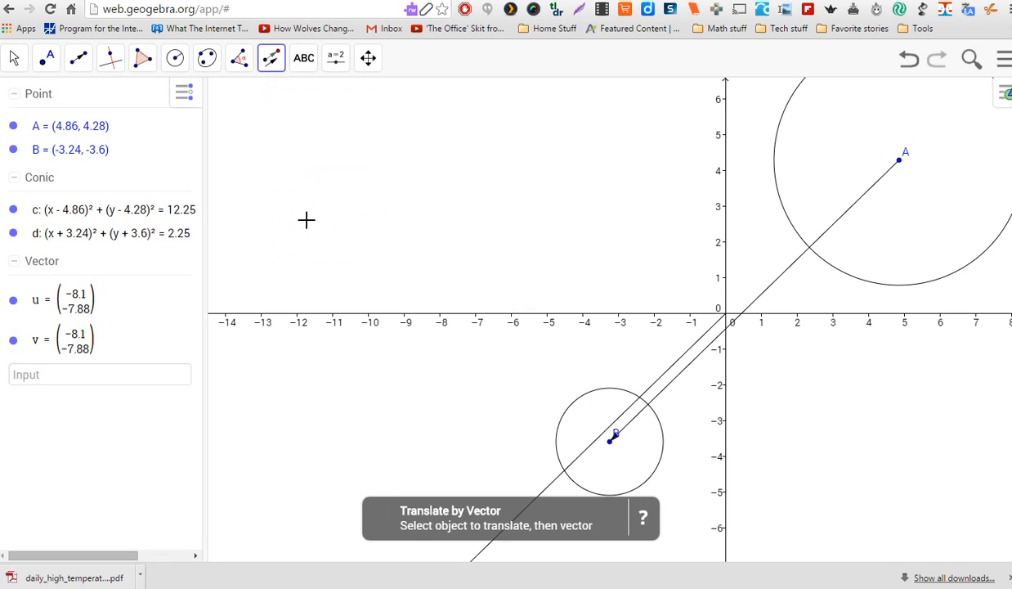
{"action": "left_click", "coordinate": [106, 209]}
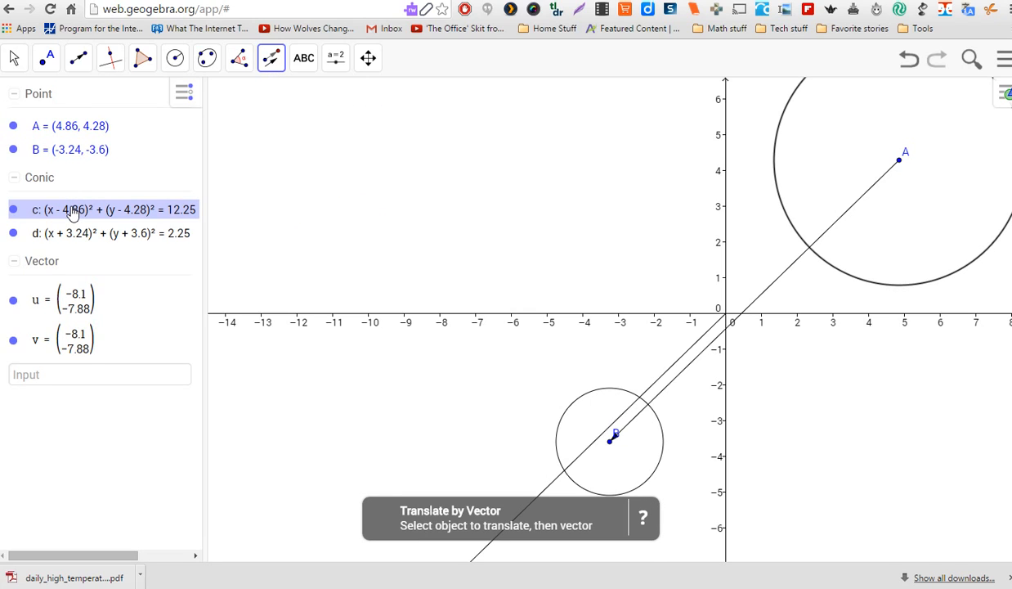
{"action": "left_click", "coordinate": [74, 299]}
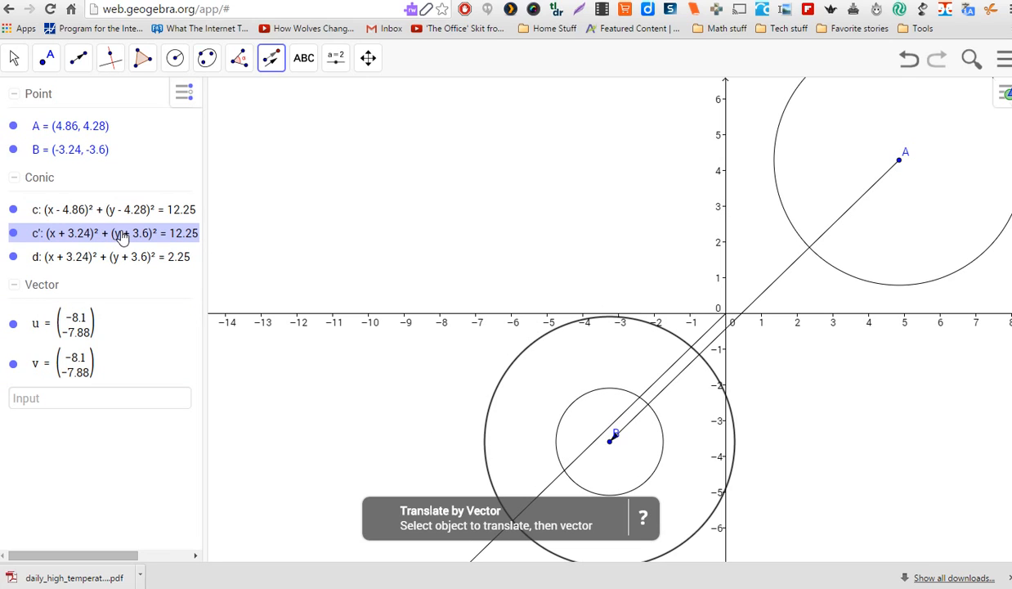
{"action": "mouse_move", "coordinate": [122, 233]}
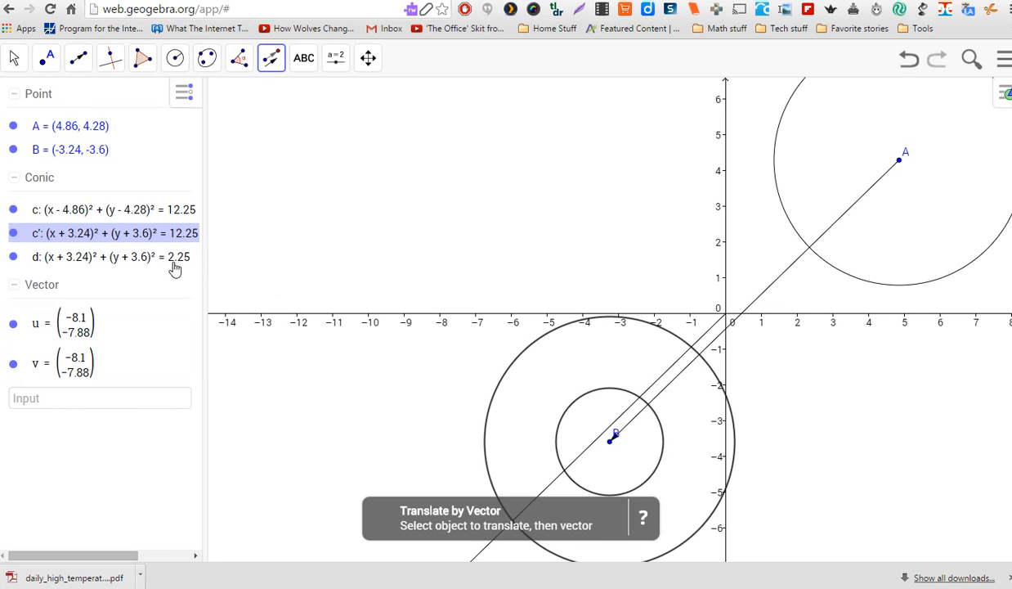
{"action": "left_click", "coordinate": [115, 255]}
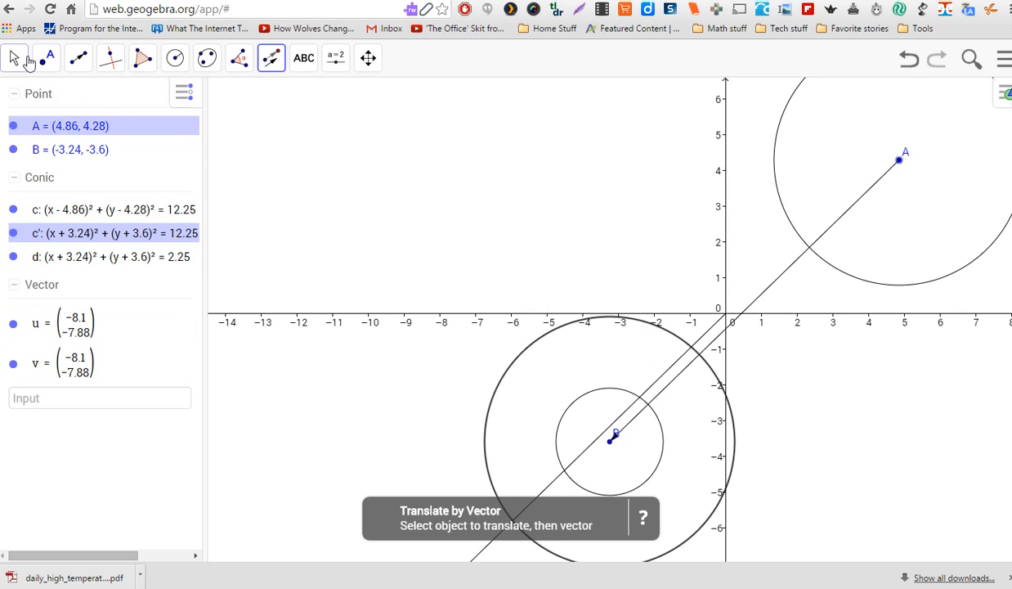
- Dilate c′ about B by factor 1.5/3.5, producing c″ with radius 1.5 matching circle d
{"action": "left_click", "coordinate": [239, 57]}
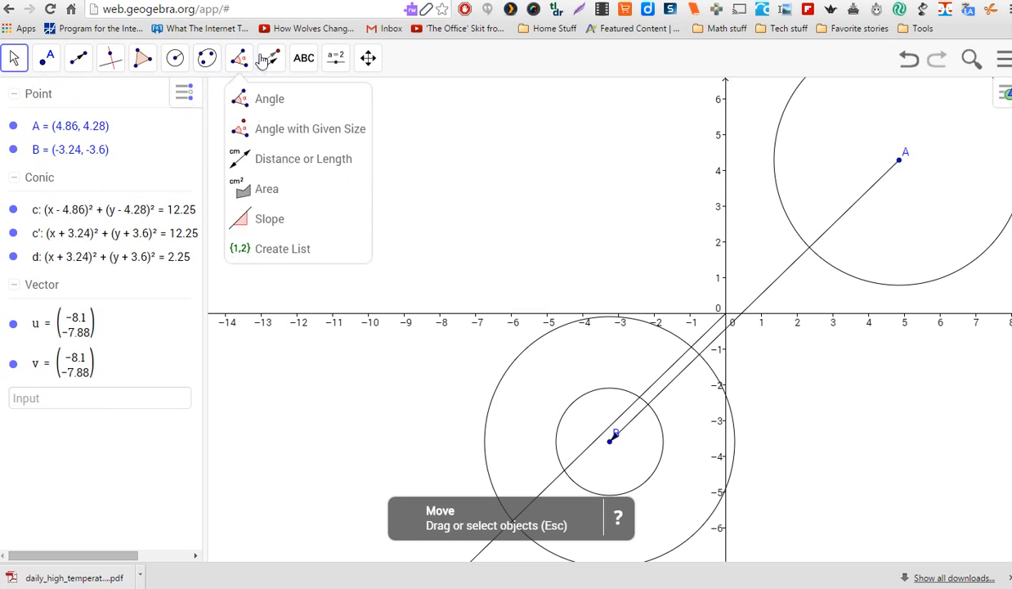
{"action": "left_click", "coordinate": [271, 57]}
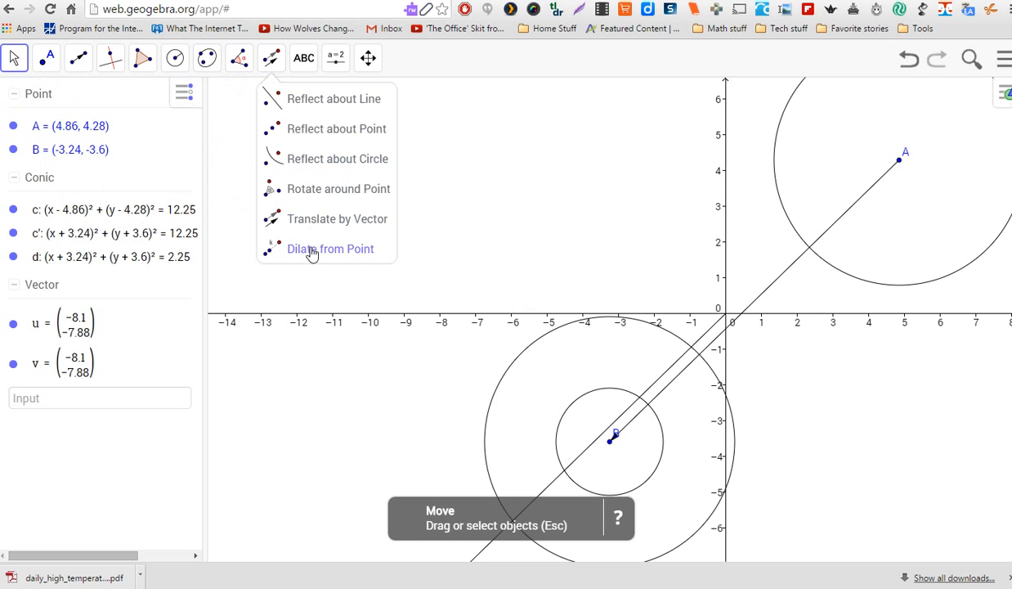
{"action": "left_click", "coordinate": [330, 249]}
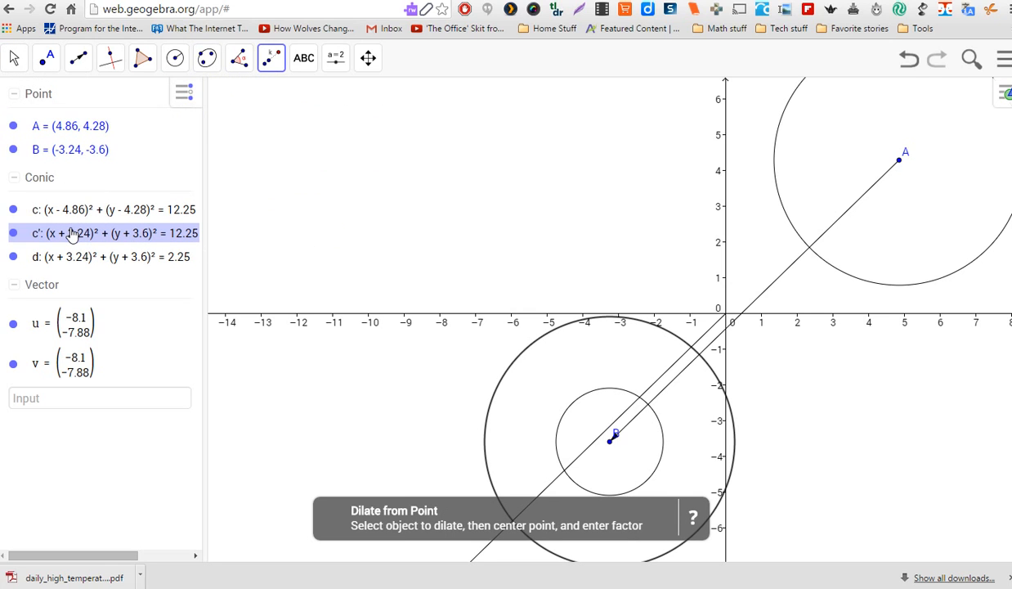
{"action": "left_click", "coordinate": [609, 438]}
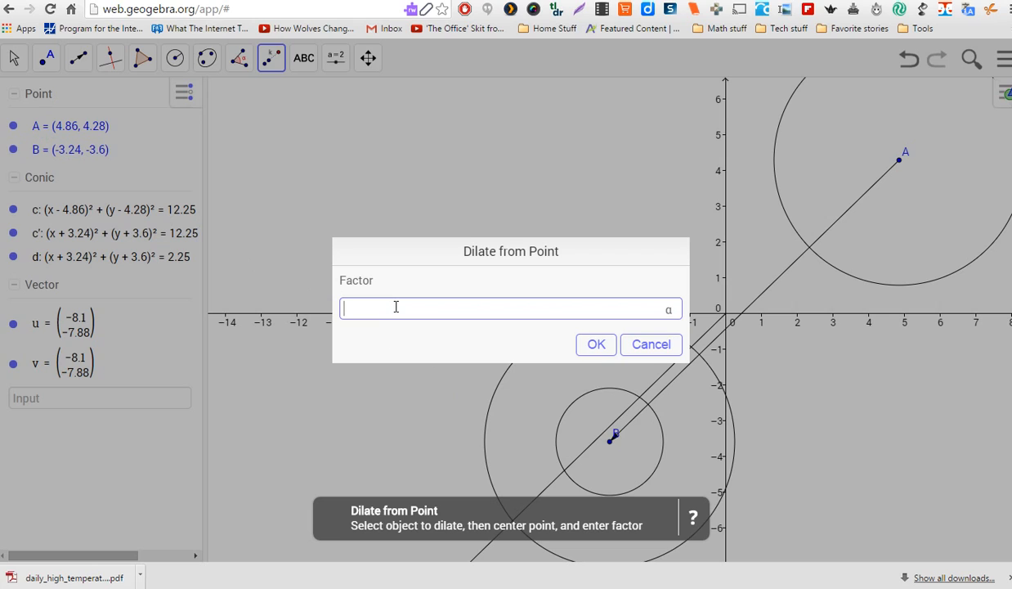
{"action": "type", "text": "1.5"}
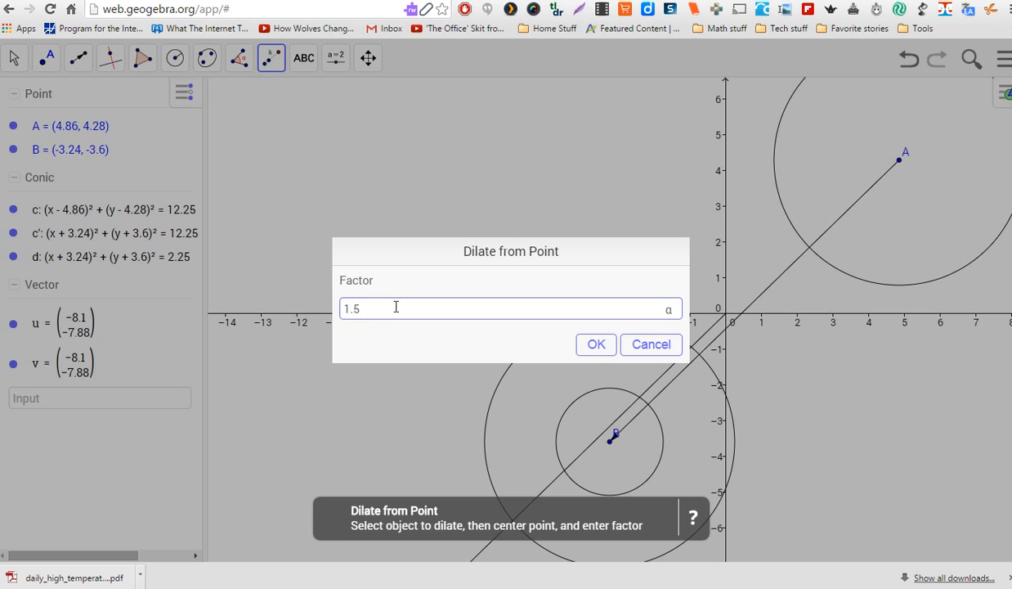
{"action": "type", "text": "/3."}
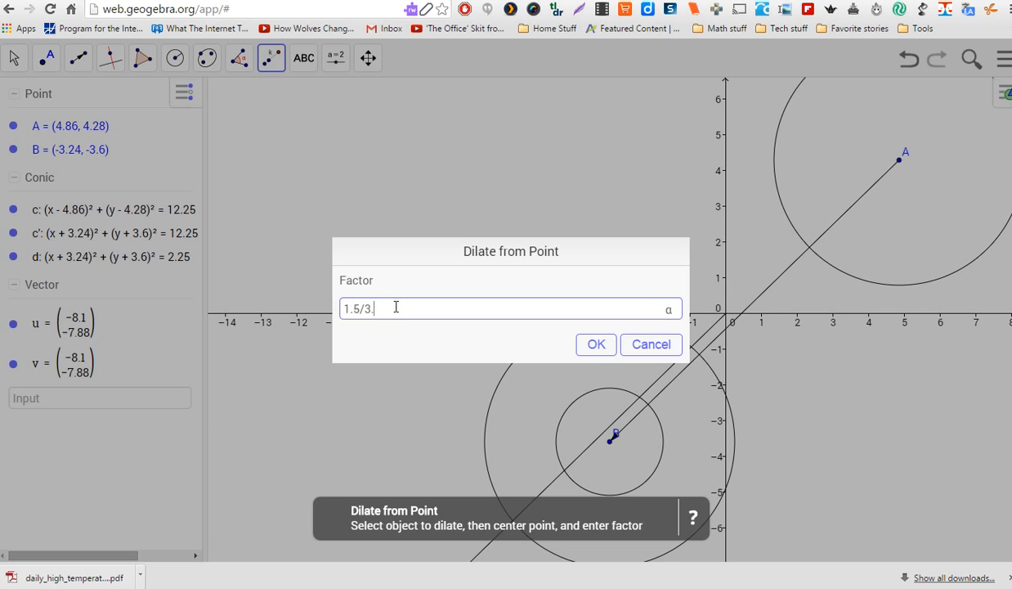
{"action": "left_click", "coordinate": [595, 343]}
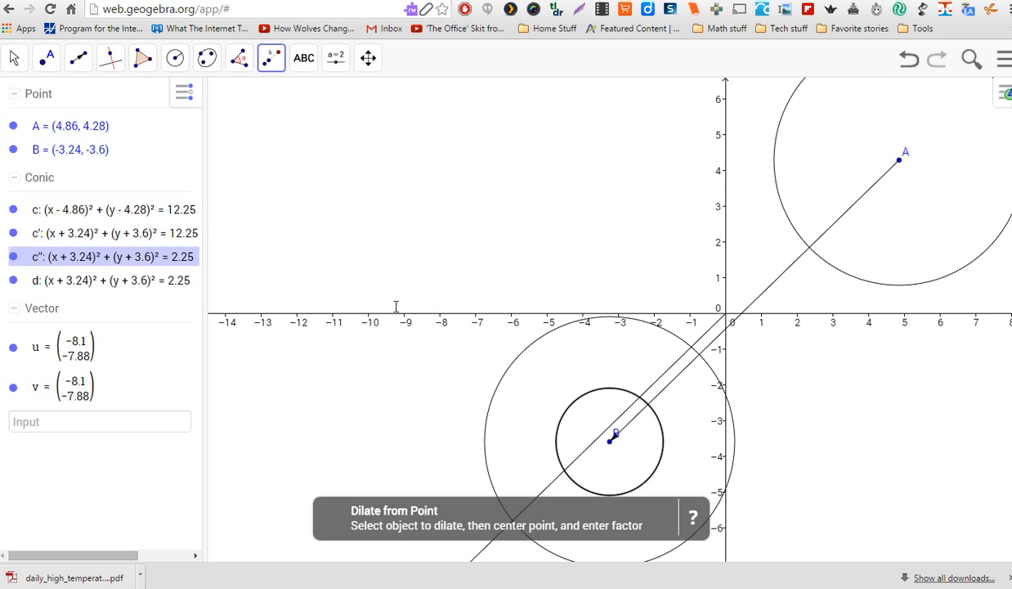
{"action": "left_click", "coordinate": [98, 279]}
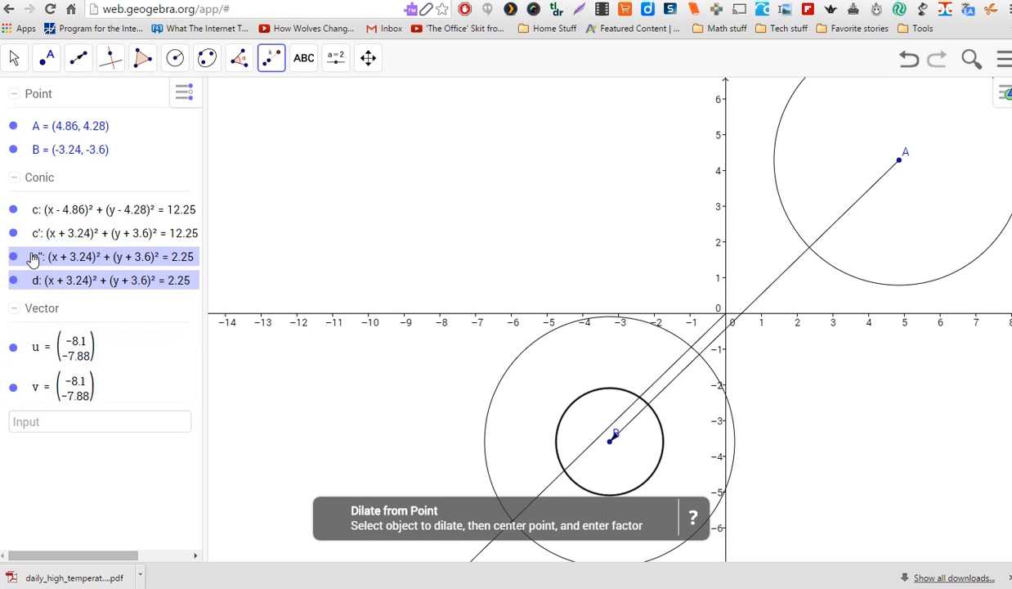
{"action": "mouse_move", "coordinate": [41, 260]}
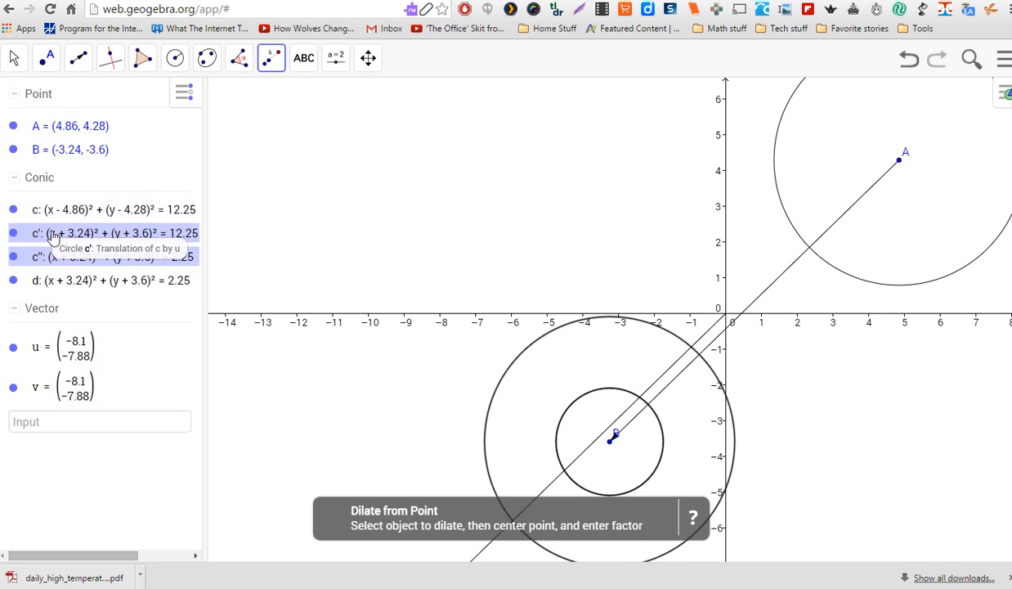
{"action": "mouse_move", "coordinate": [64, 257]}
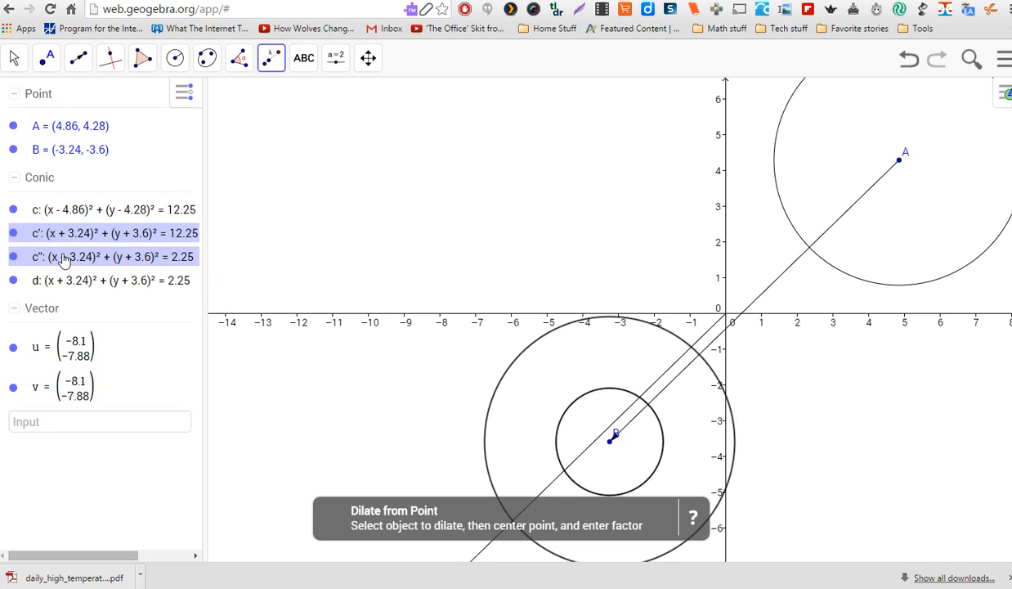
{"action": "mouse_move", "coordinate": [84, 256]}
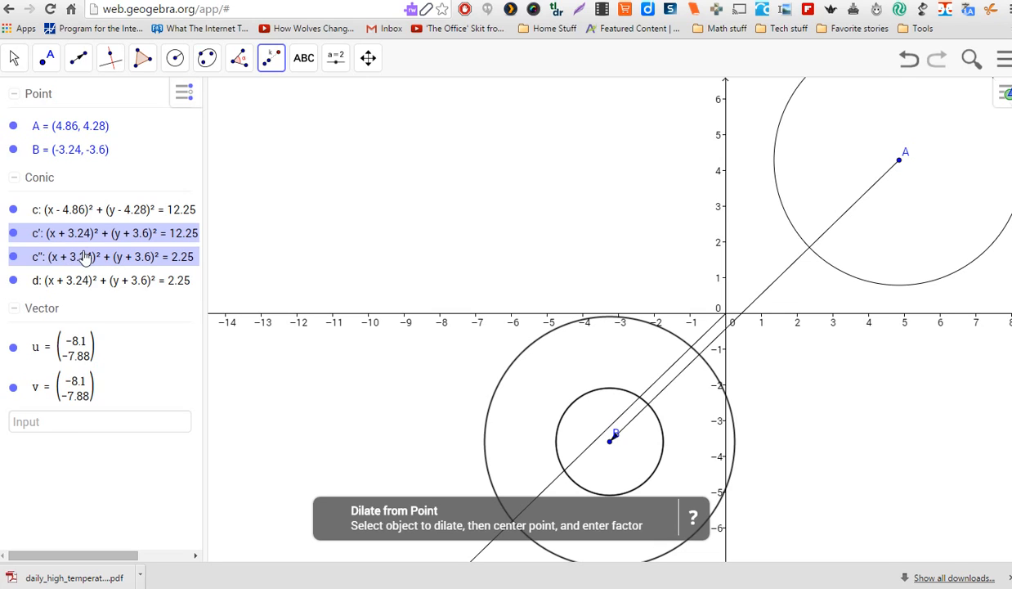
{"action": "left_click", "coordinate": [98, 280]}
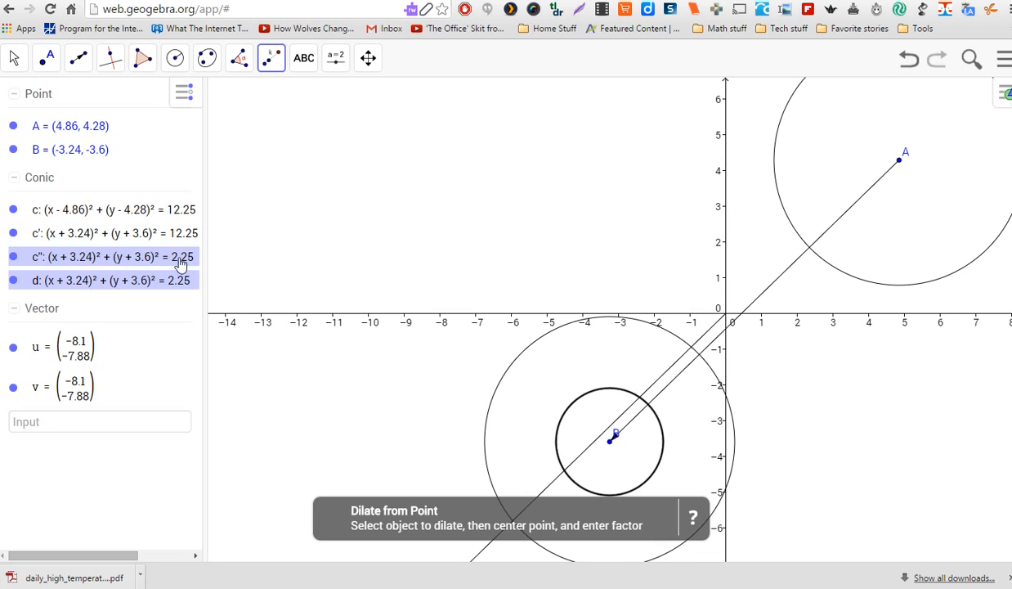
{"action": "mouse_move", "coordinate": [90, 257]}
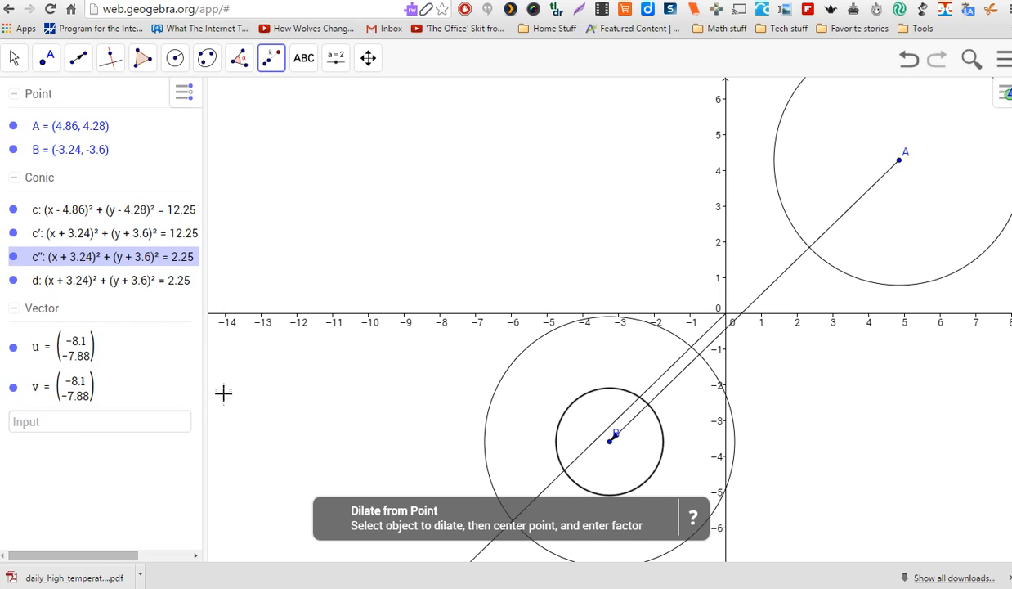
{"action": "mouse_move", "coordinate": [779, 192]}
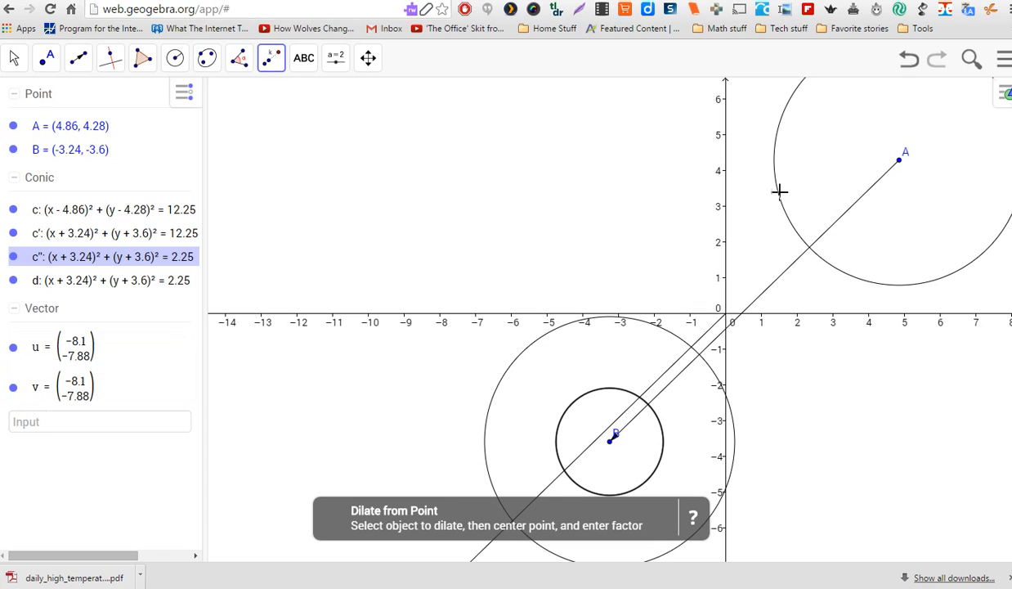
{"action": "mouse_move", "coordinate": [779, 196]}
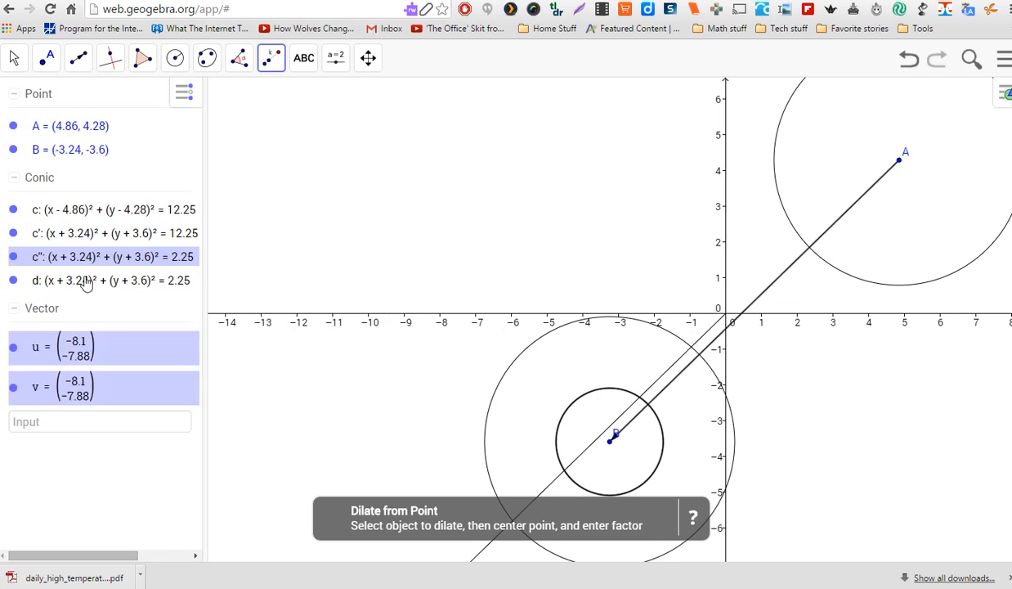
{"action": "left_click", "coordinate": [114, 233]}
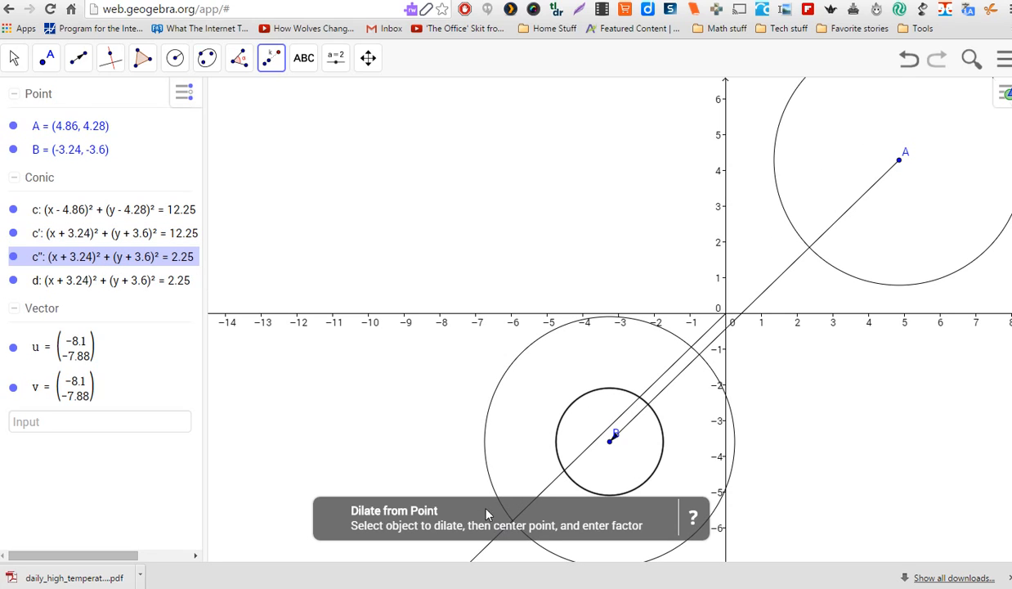
{"action": "mouse_move", "coordinate": [642, 454]}
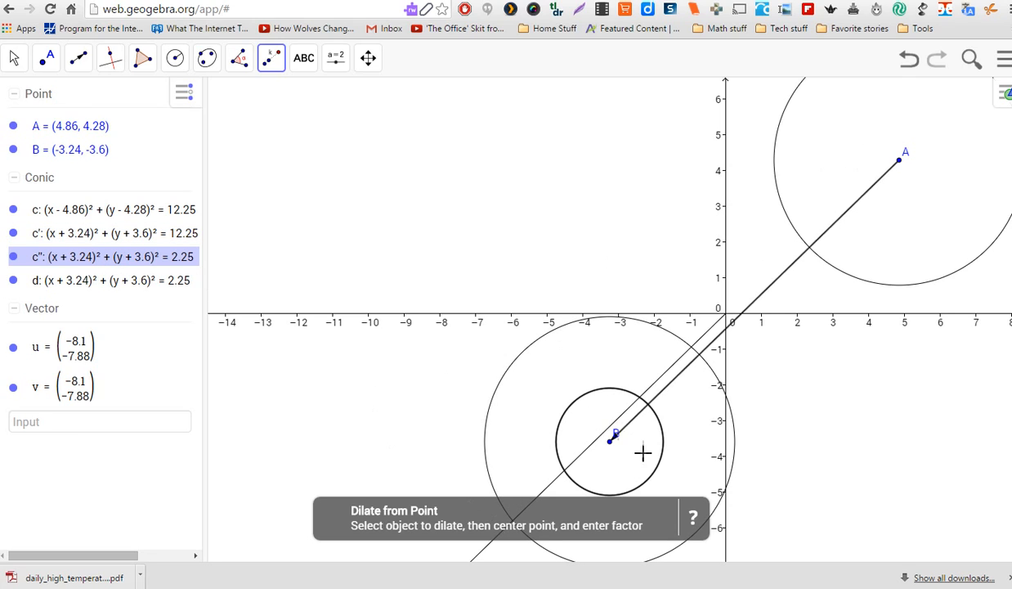
{"action": "mouse_move", "coordinate": [820, 381]}
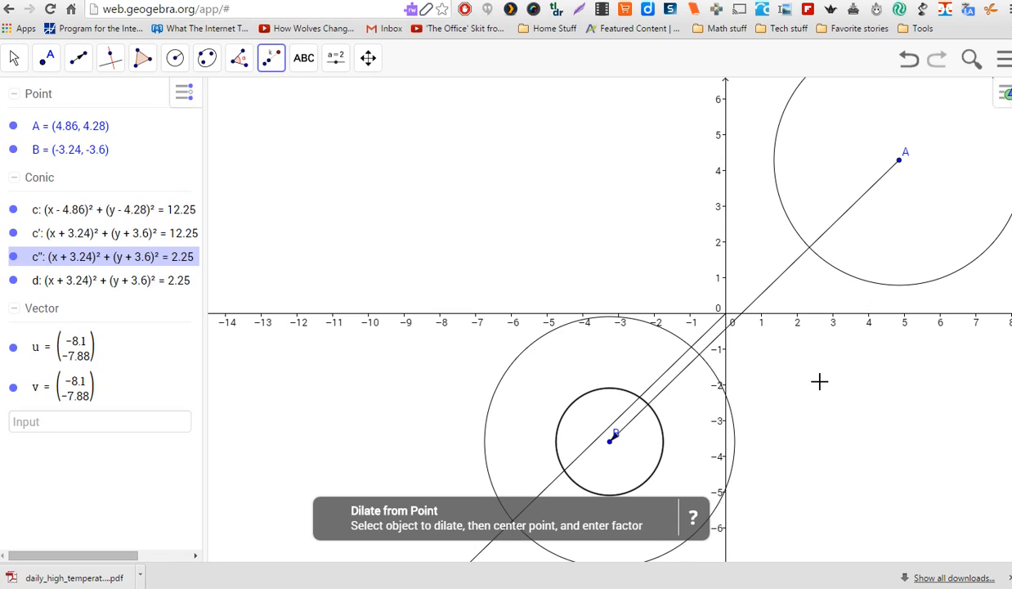
{"action": "mouse_move", "coordinate": [792, 433]}
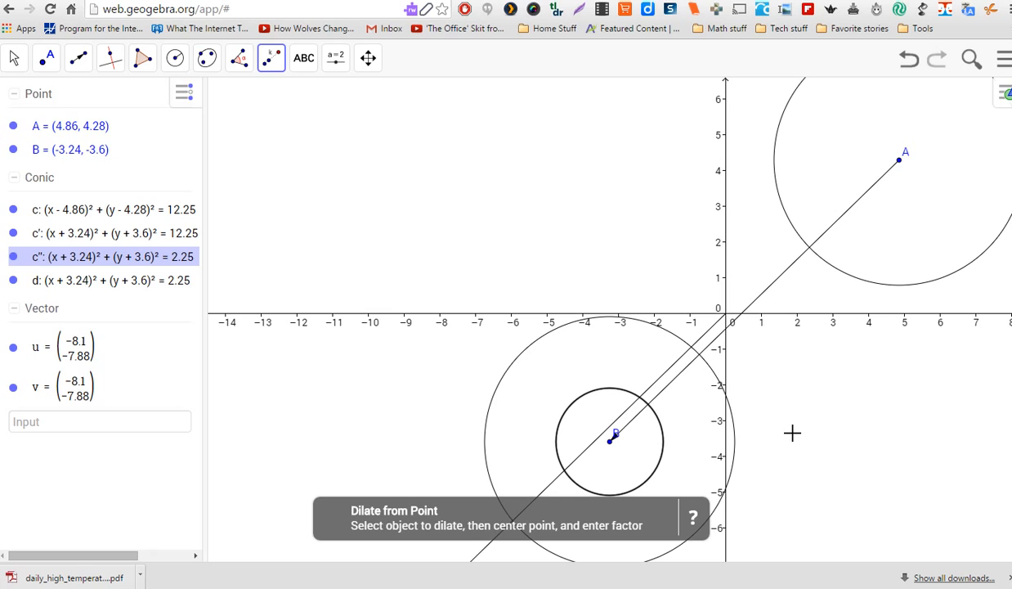
{"action": "mouse_move", "coordinate": [252, 586]}
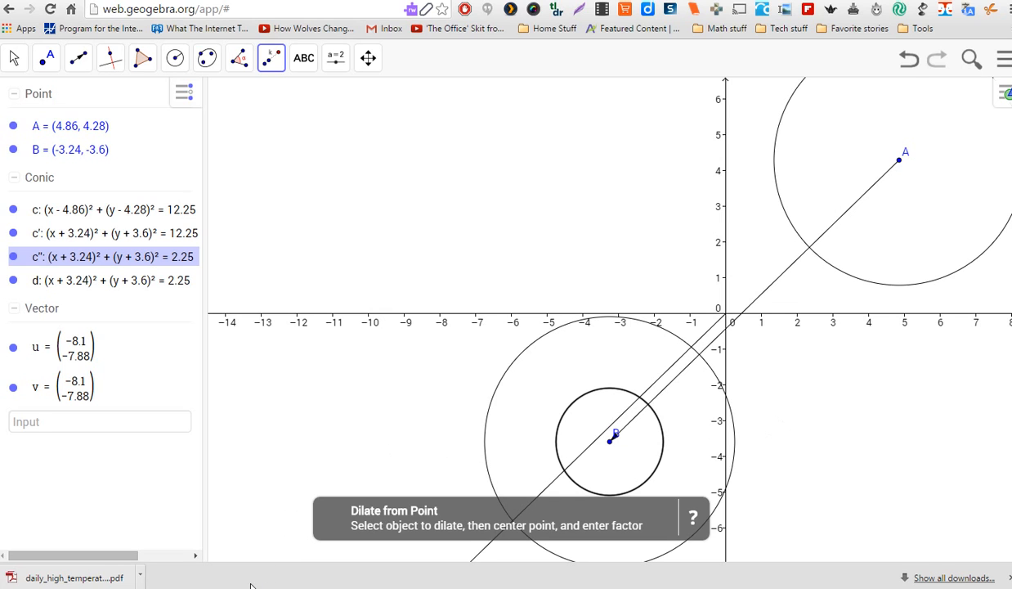